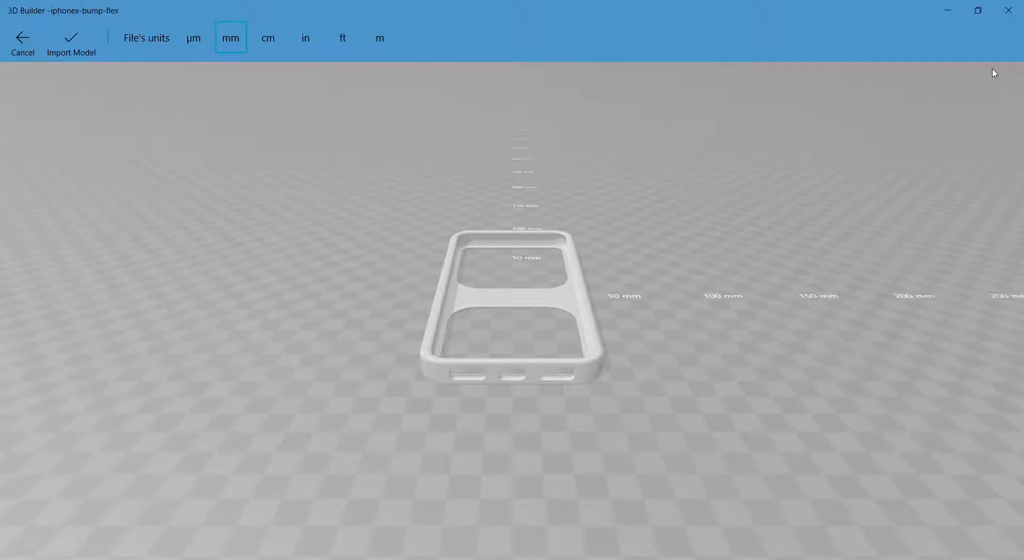
{"action": "mouse_move", "coordinate": [682, 492]}
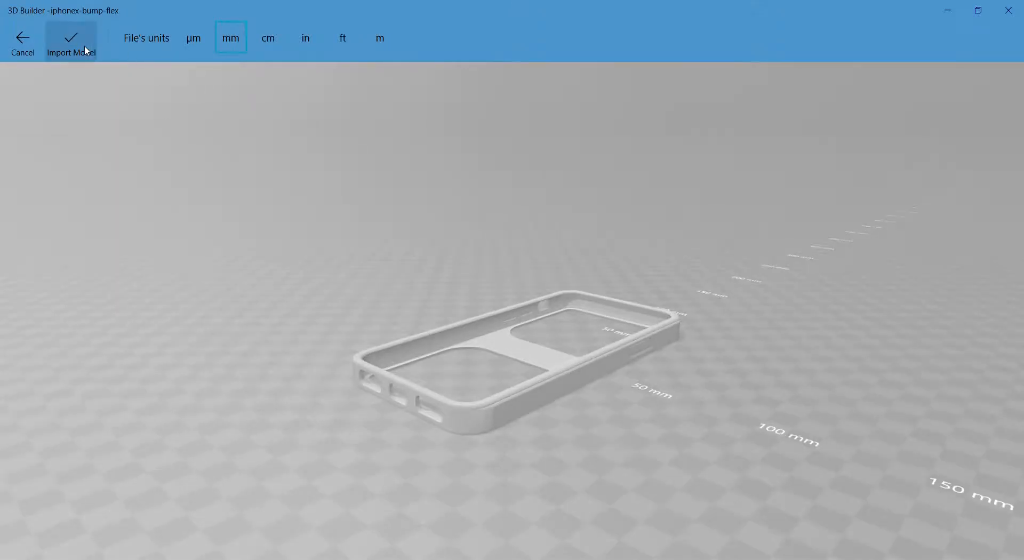
Step: Import the iPhone case model into the scene in millimetres
{"action": "left_click", "coordinate": [70, 41]}
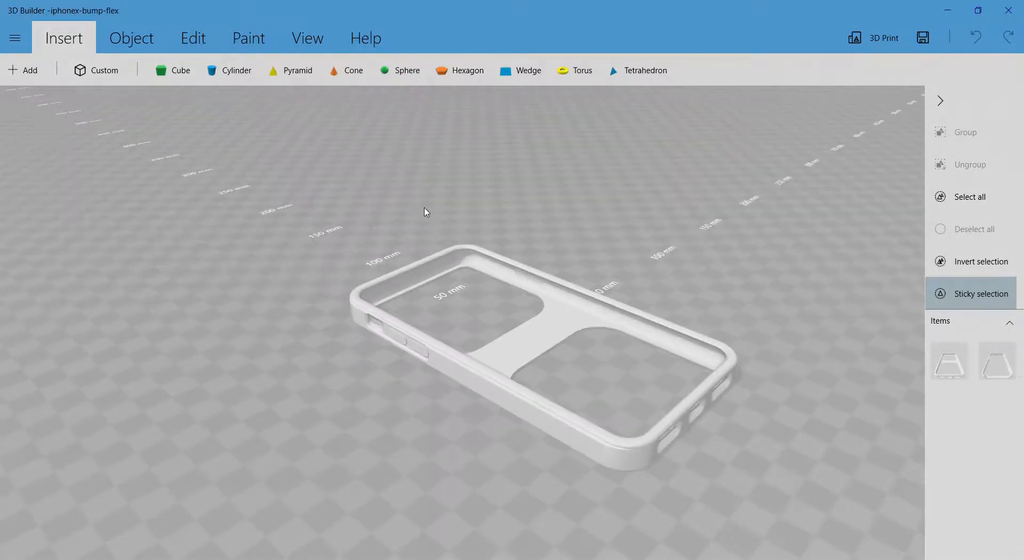
Step: Select the phone case and lower the tilted case onto the ground plane
{"action": "left_click", "coordinate": [63, 38]}
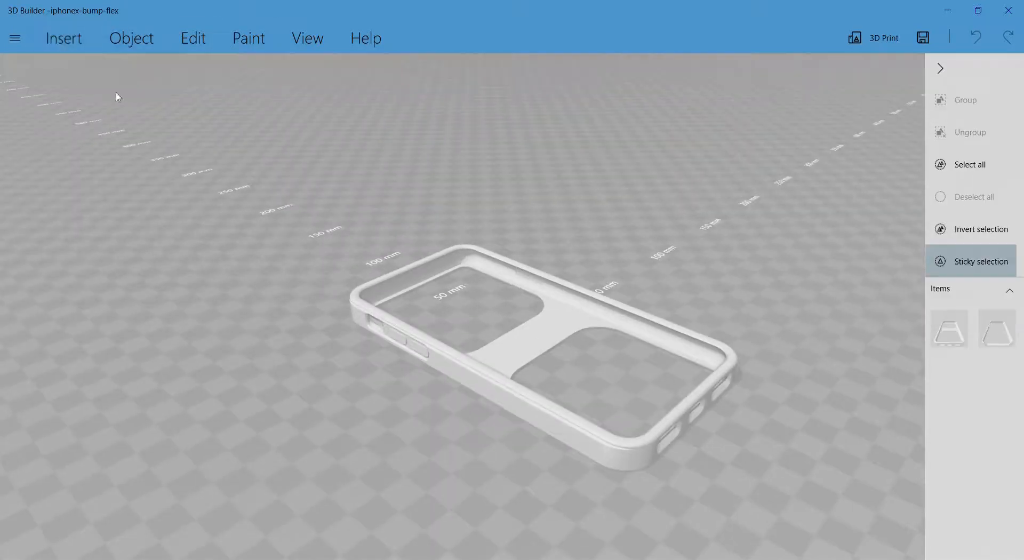
{"action": "left_click", "coordinate": [63, 37]}
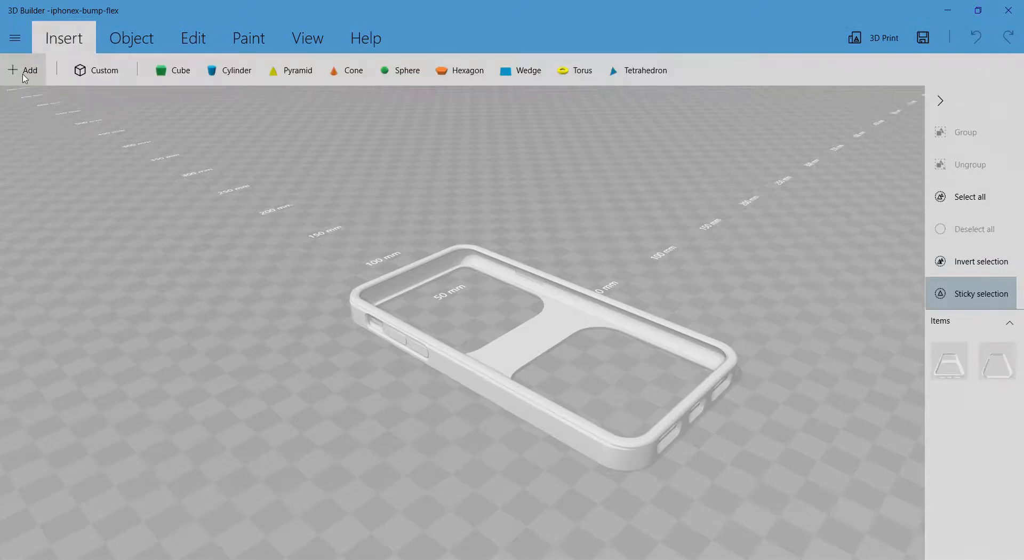
{"action": "mouse_move", "coordinate": [198, 259]}
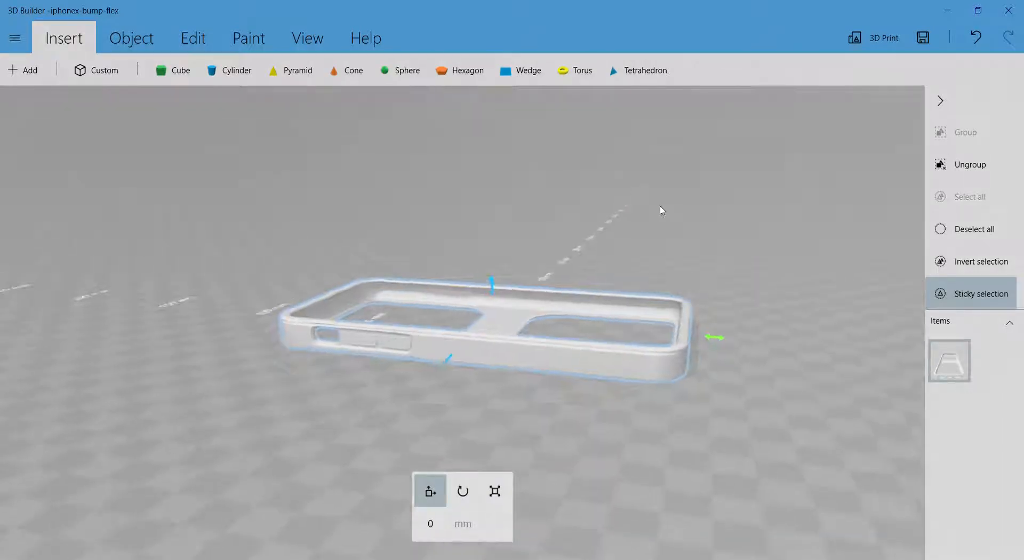
{"action": "left_click", "coordinate": [462, 491]}
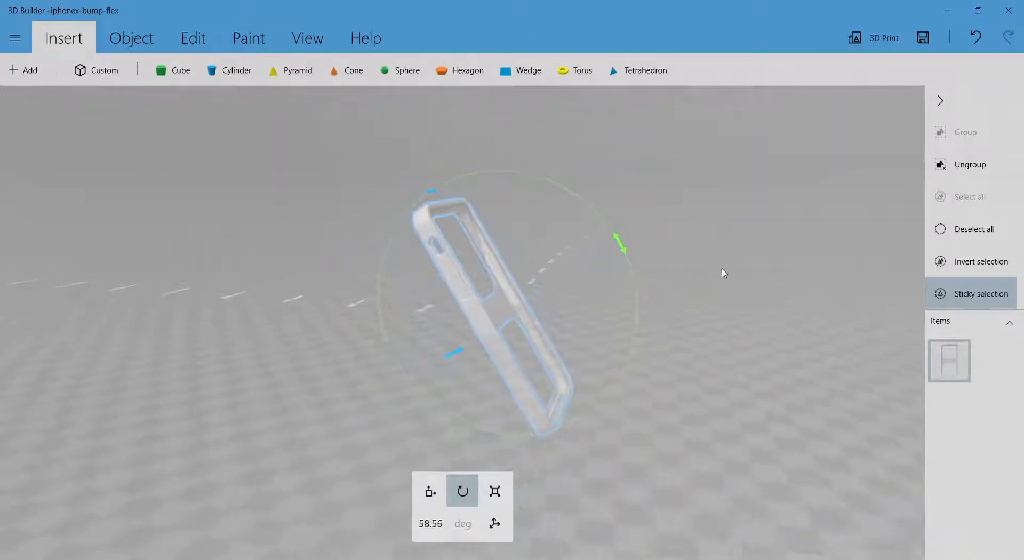
{"action": "left_click", "coordinate": [430, 490]}
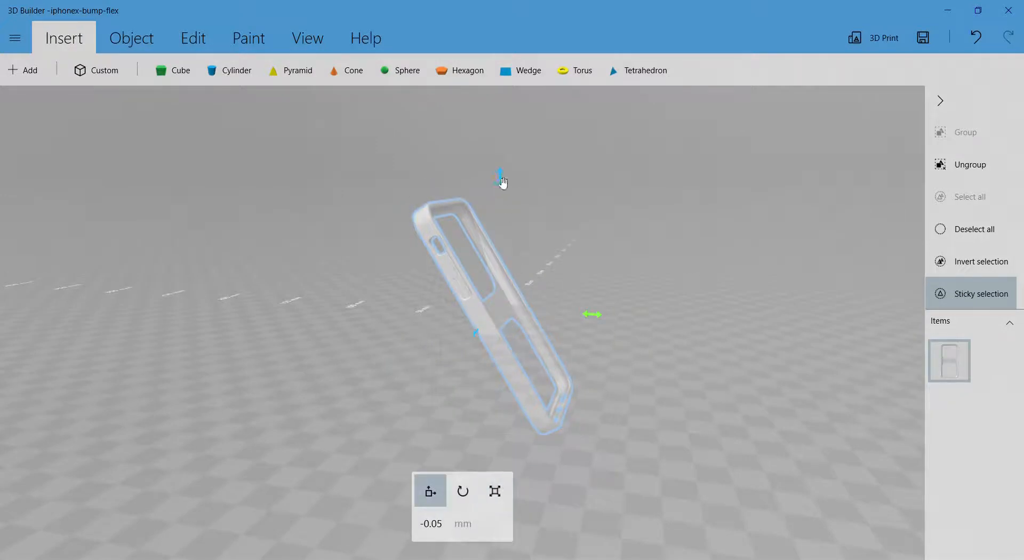
{"action": "left_click_drag", "start_coordinate": [499, 174], "coordinate": [505, 132]}
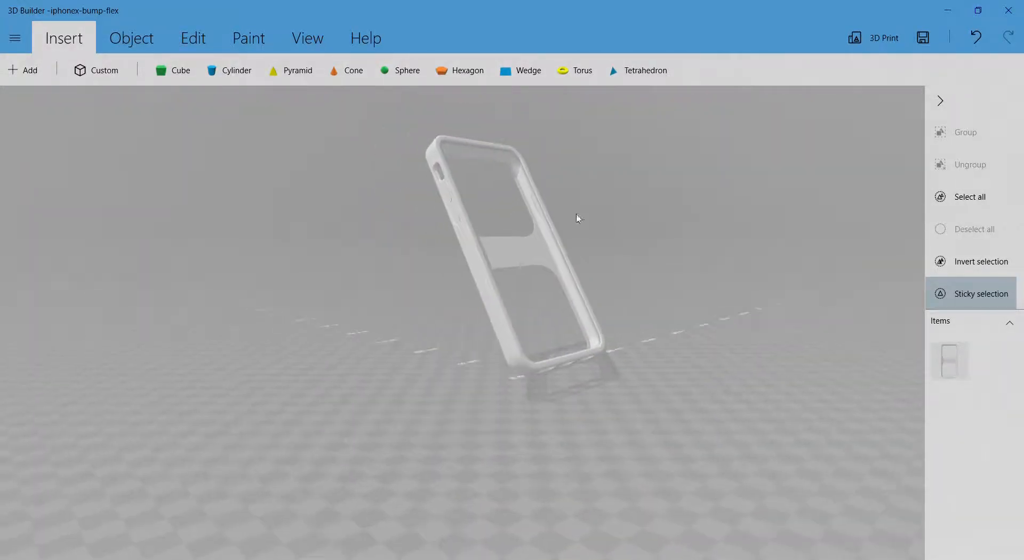
Step: Rotate the case so it stands on its end, leaning back at a steep angle
{"action": "left_click", "coordinate": [516, 248]}
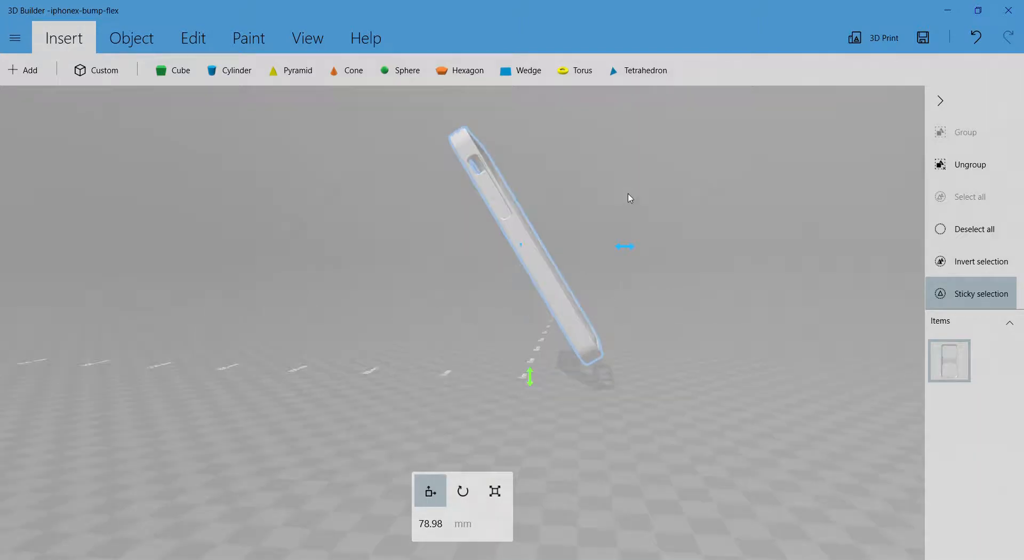
{"action": "left_click", "coordinate": [462, 491]}
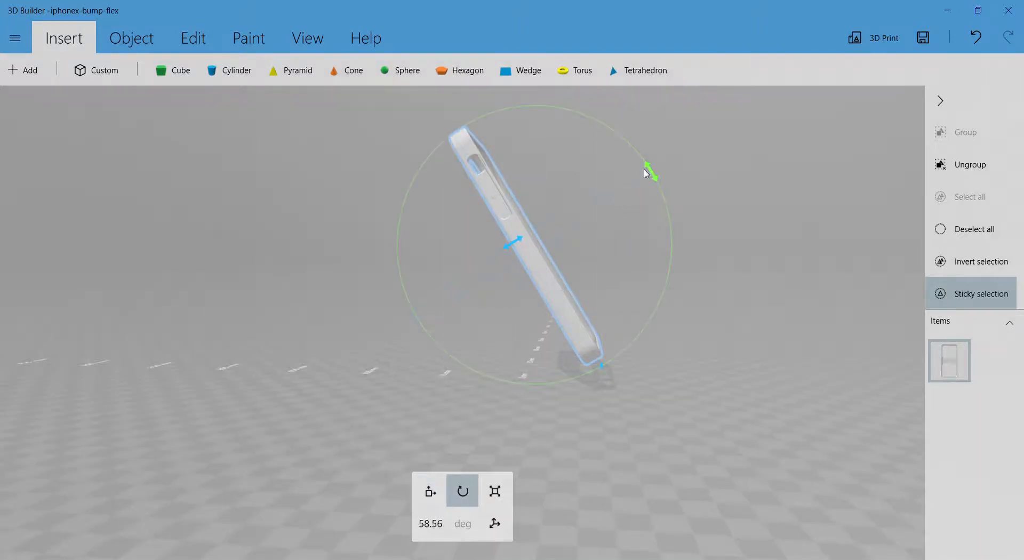
{"action": "left_click", "coordinate": [430, 523]}
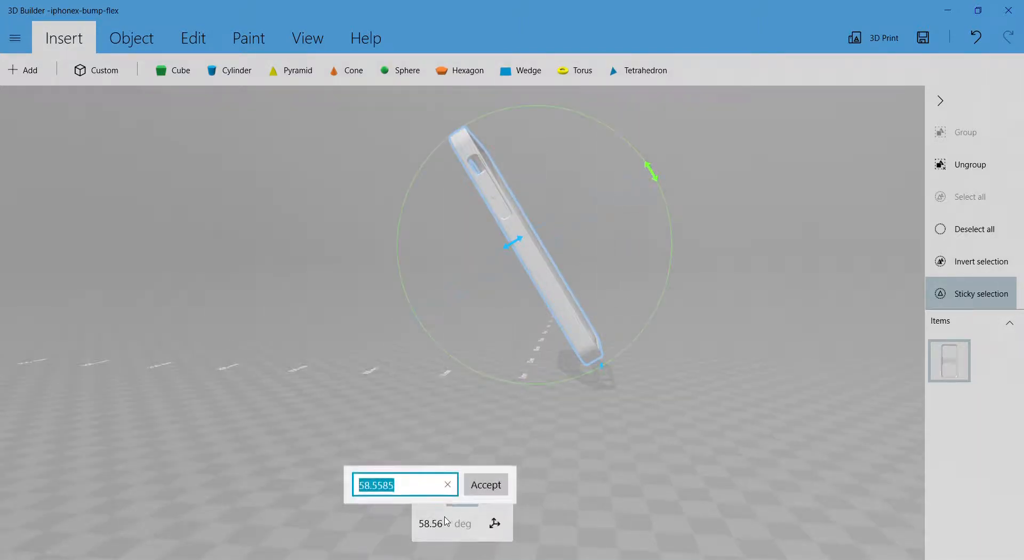
{"action": "left_click", "coordinate": [484, 484]}
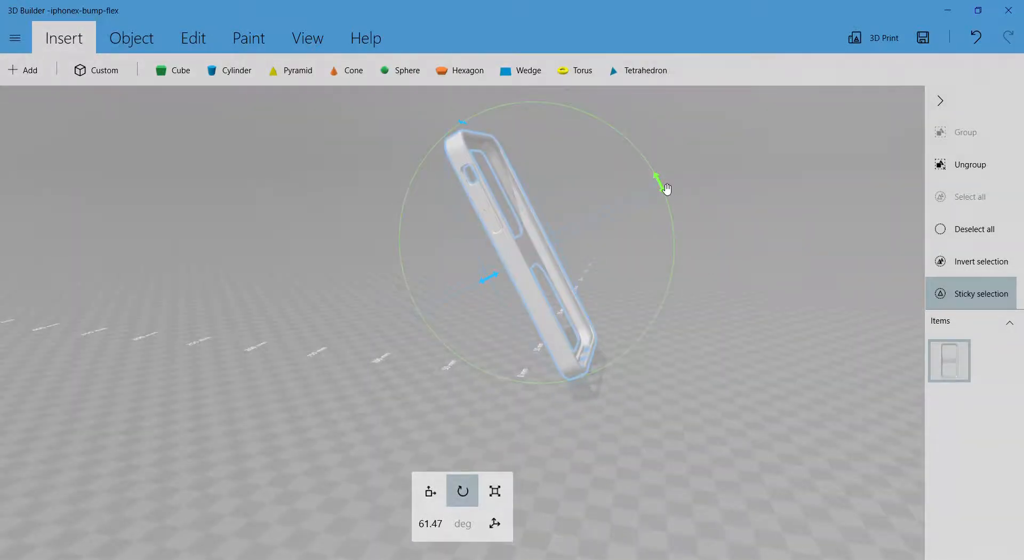
{"action": "left_click_drag", "start_coordinate": [656, 177], "coordinate": [673, 268]}
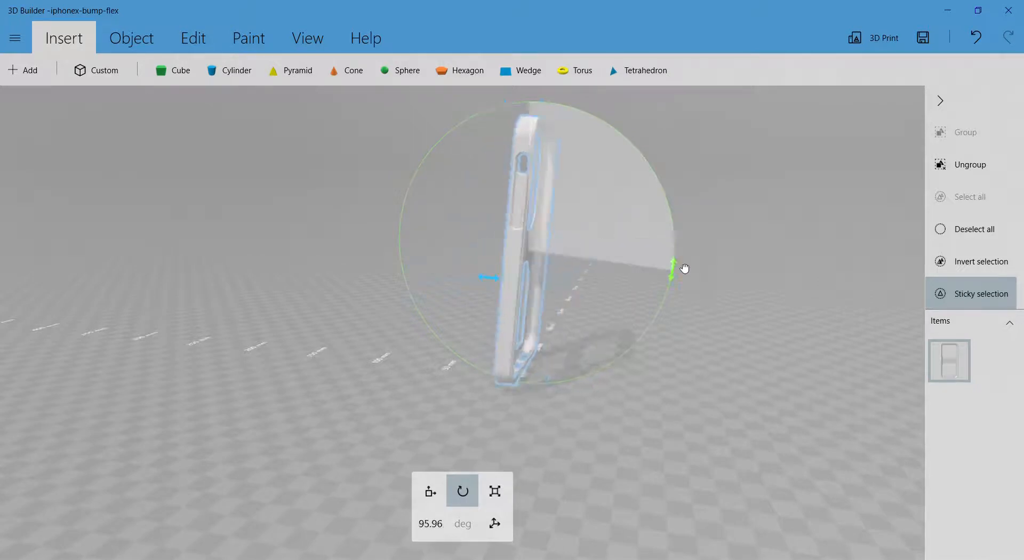
{"action": "left_click_drag", "start_coordinate": [672, 268], "coordinate": [673, 253]}
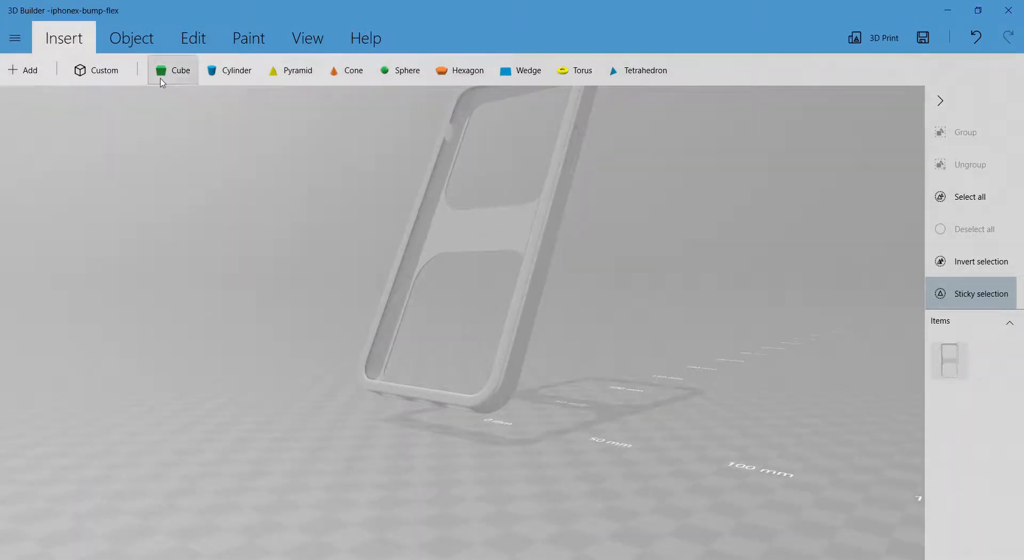
Step: Add a shape and scale it into a flat, wide orange hexagon slab under the case's lower end
{"action": "left_click", "coordinate": [181, 71]}
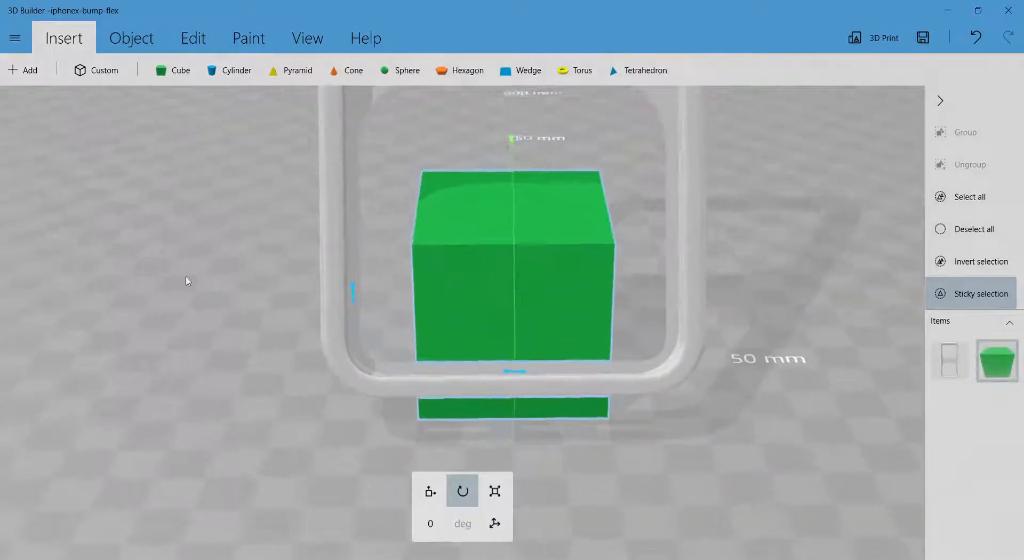
{"action": "left_click", "coordinate": [493, 491]}
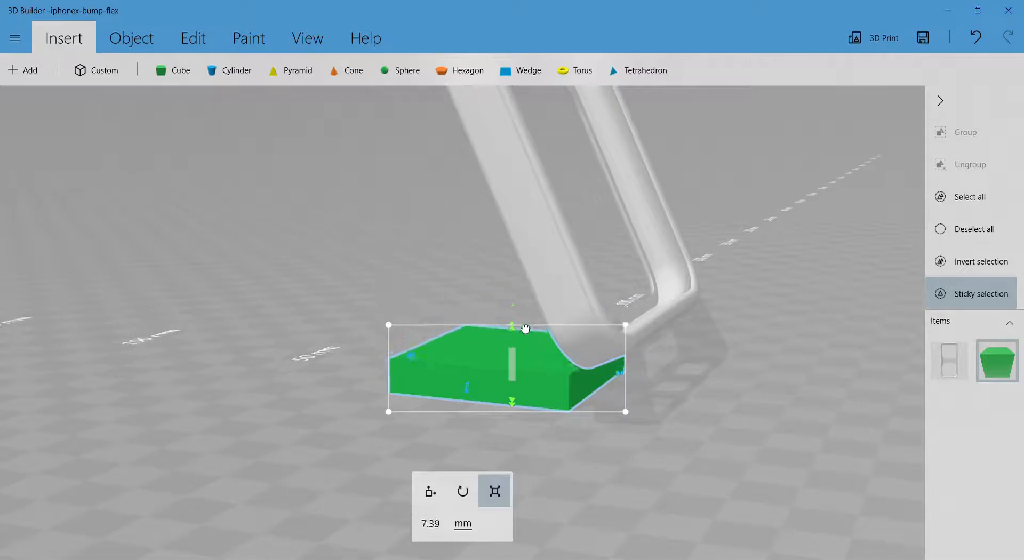
{"action": "left_click", "coordinate": [430, 490]}
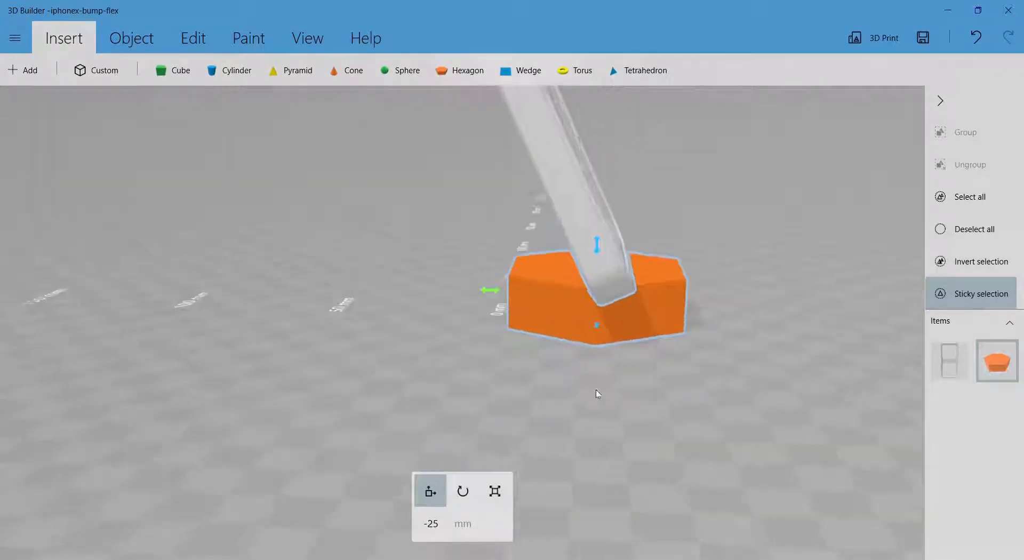
{"action": "left_click", "coordinate": [494, 490]}
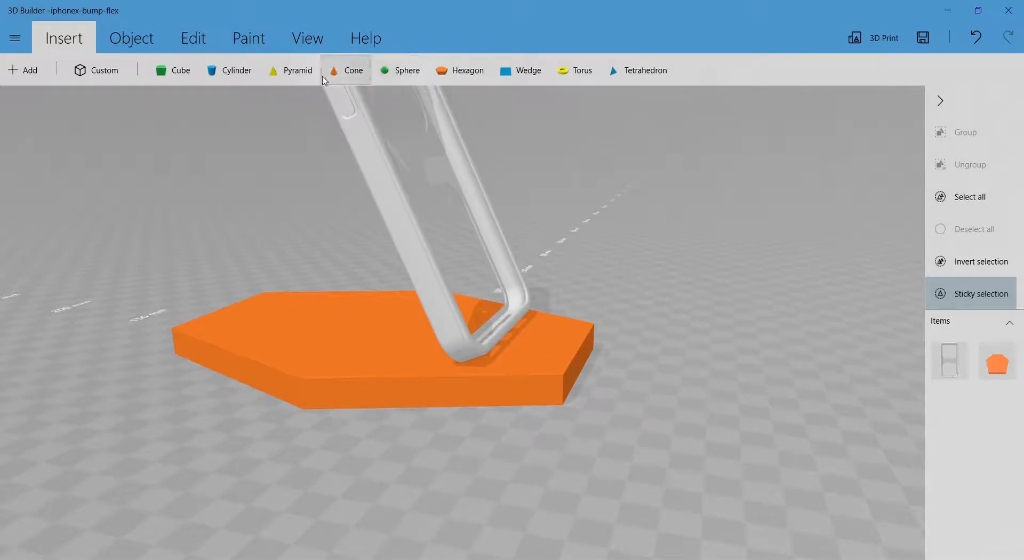
{"action": "mouse_move", "coordinate": [521, 70]}
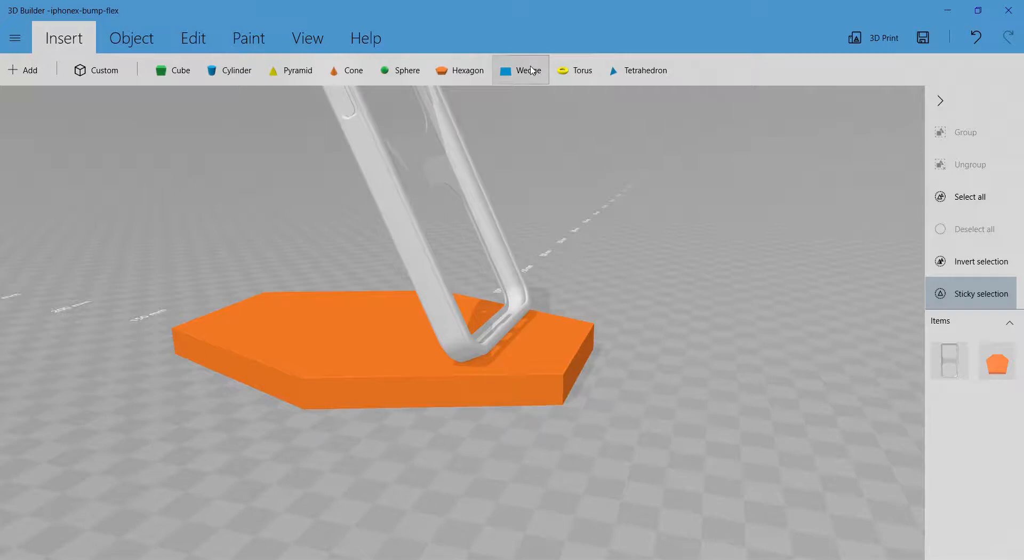
Step: Add a blue wedge on the back of the hexagon base and enlarge it against the case's lower end
{"action": "left_click", "coordinate": [527, 71]}
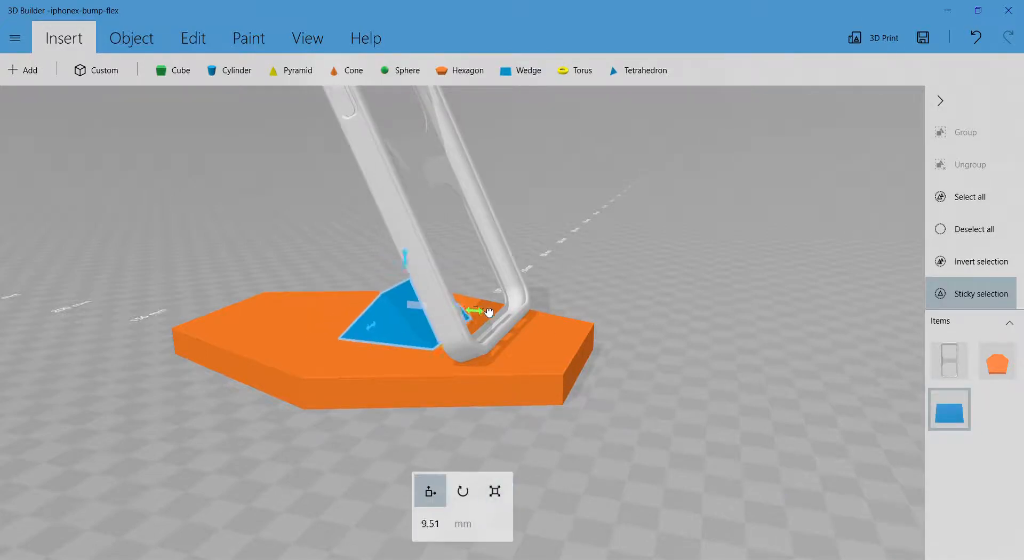
{"action": "left_click_drag", "start_coordinate": [480, 310], "coordinate": [603, 322]}
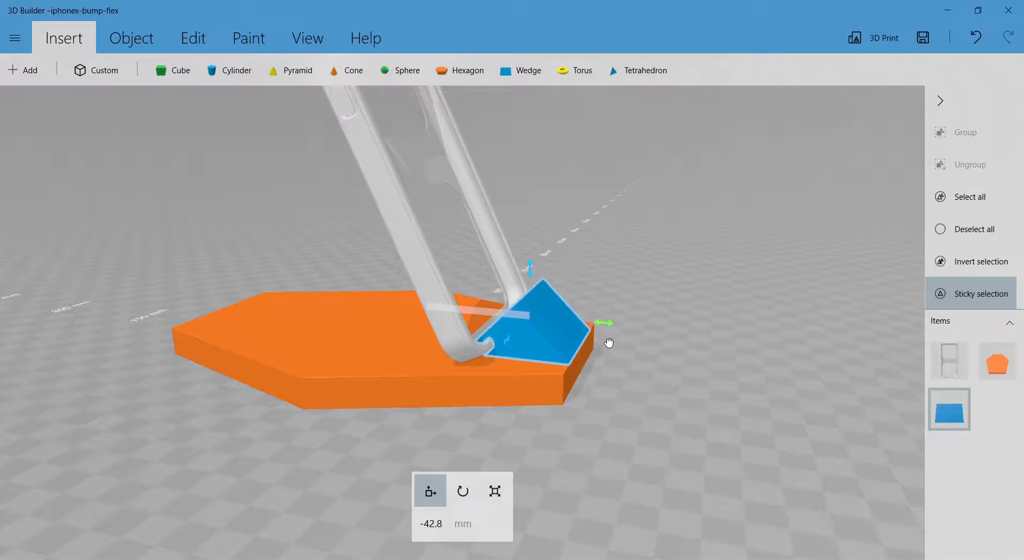
{"action": "left_click", "coordinate": [494, 490]}
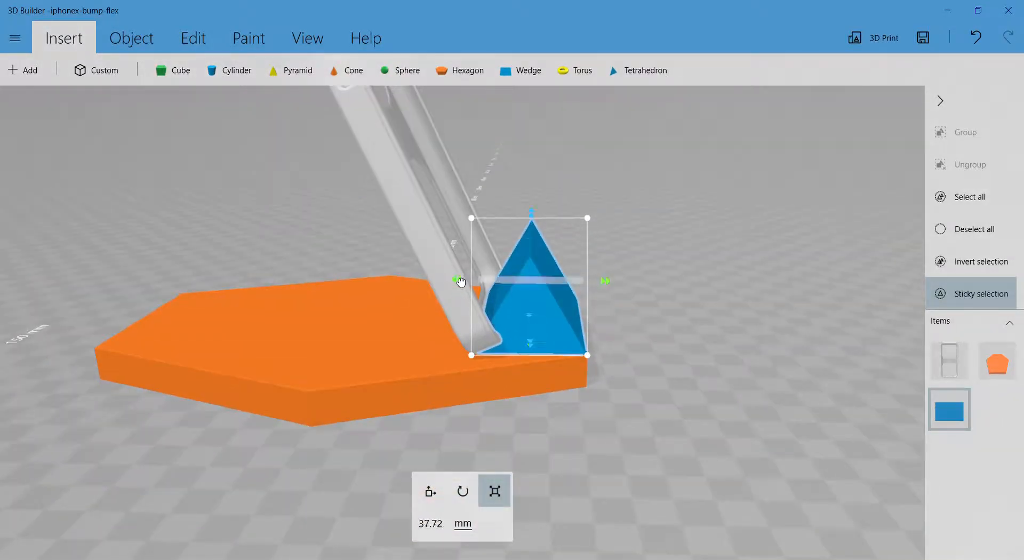
{"action": "left_click_drag", "start_coordinate": [456, 281], "coordinate": [496, 278]}
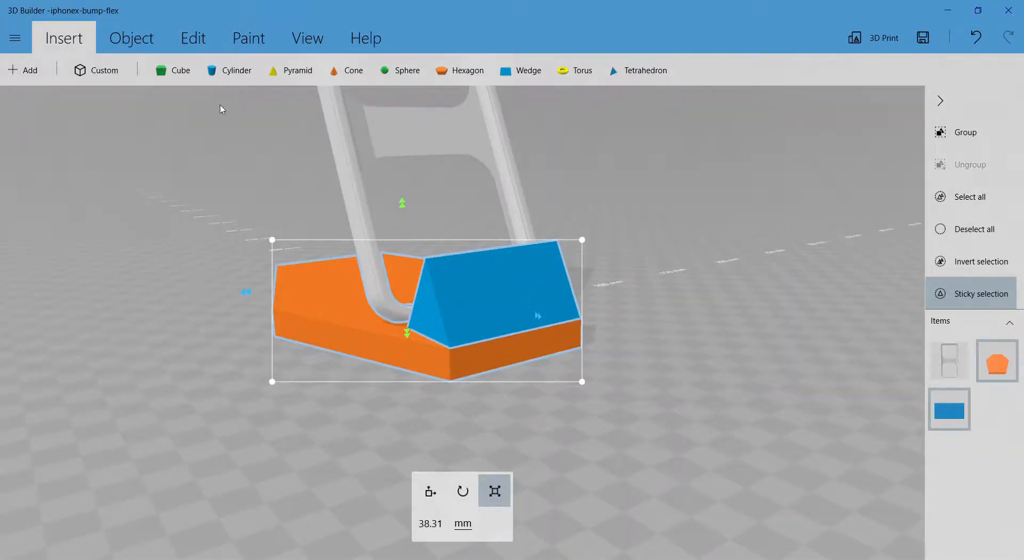
Step: Paint the wedge orange to match the hexagon base and accept the colour
{"action": "left_click", "coordinate": [249, 37]}
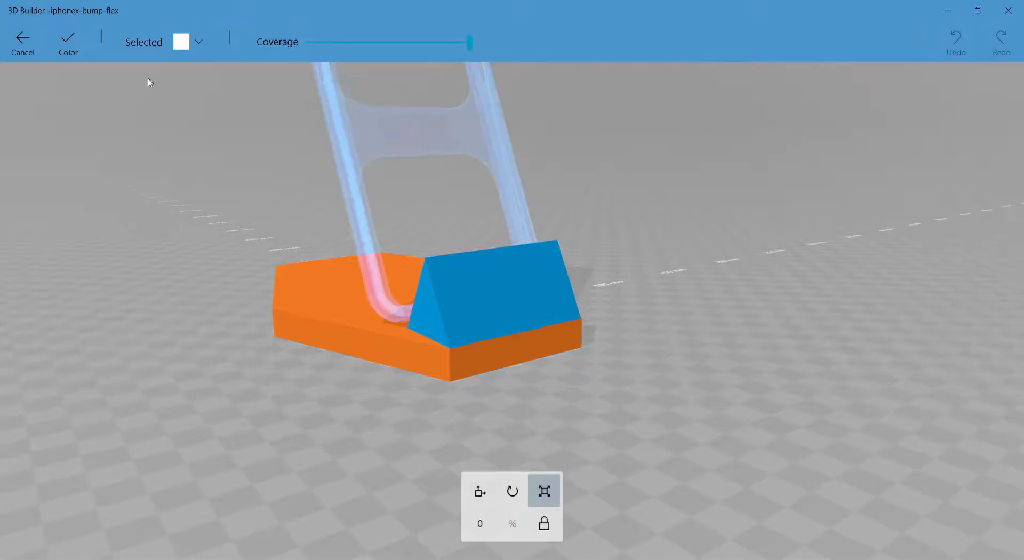
{"action": "left_click", "coordinate": [198, 41]}
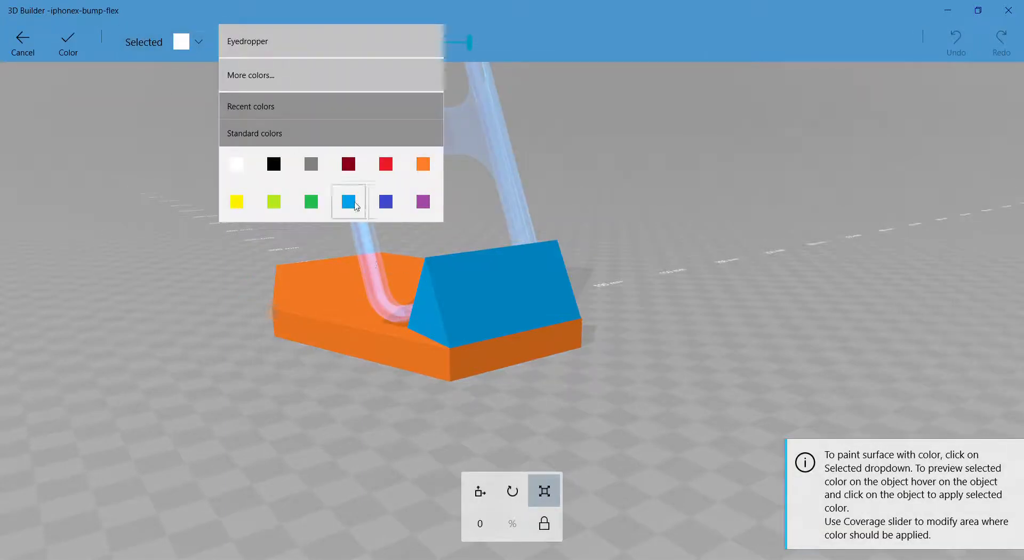
{"action": "left_click", "coordinate": [422, 164]}
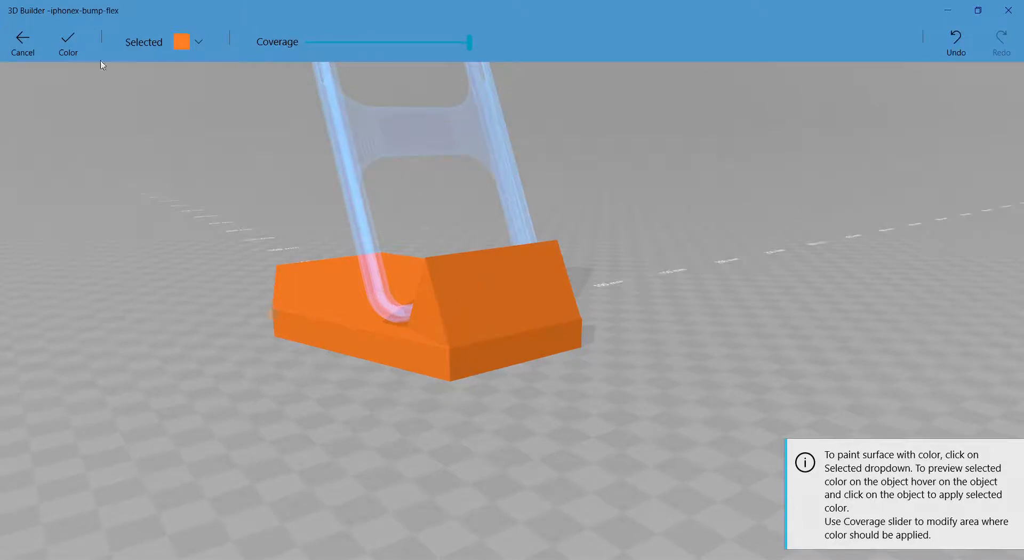
{"action": "left_click", "coordinate": [23, 43]}
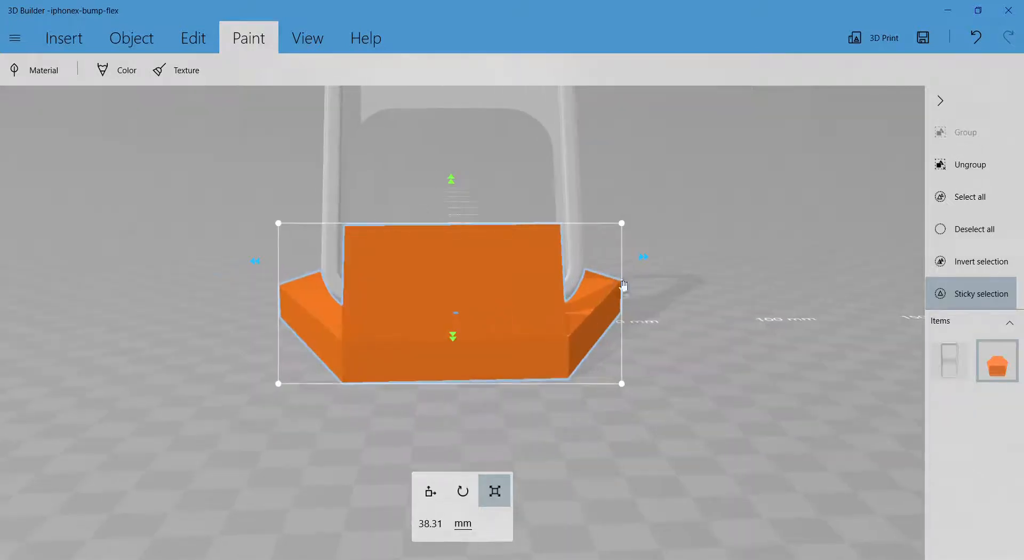
Step: Start a text emboss on the wedge with the lettering 'w/e'
{"action": "left_click", "coordinate": [192, 37]}
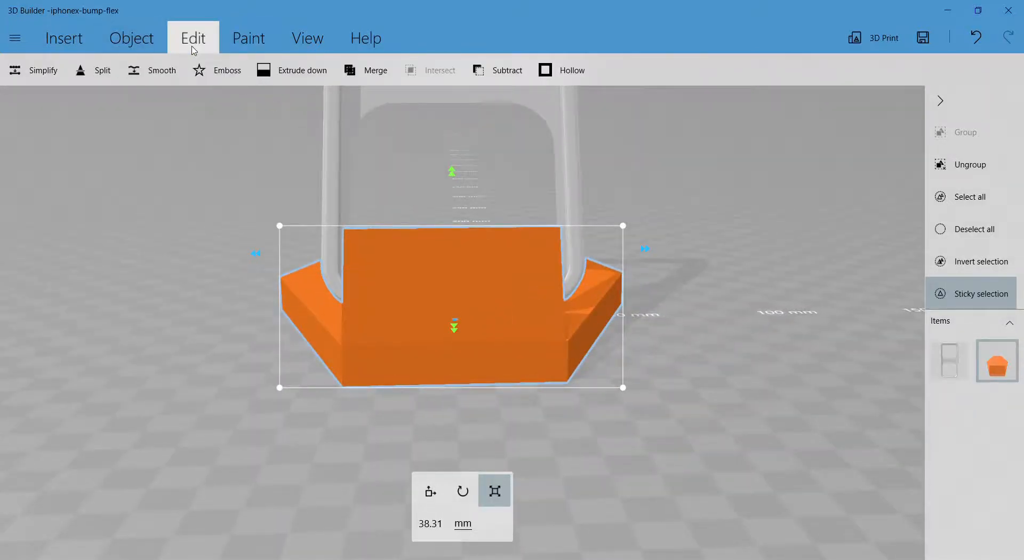
{"action": "left_click", "coordinate": [226, 70]}
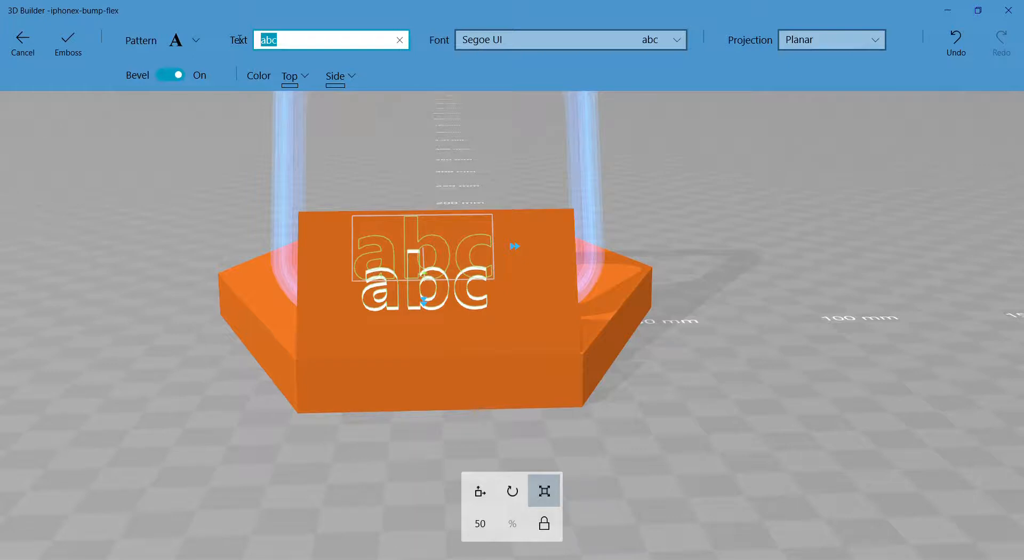
{"action": "type", "text": "w/e"}
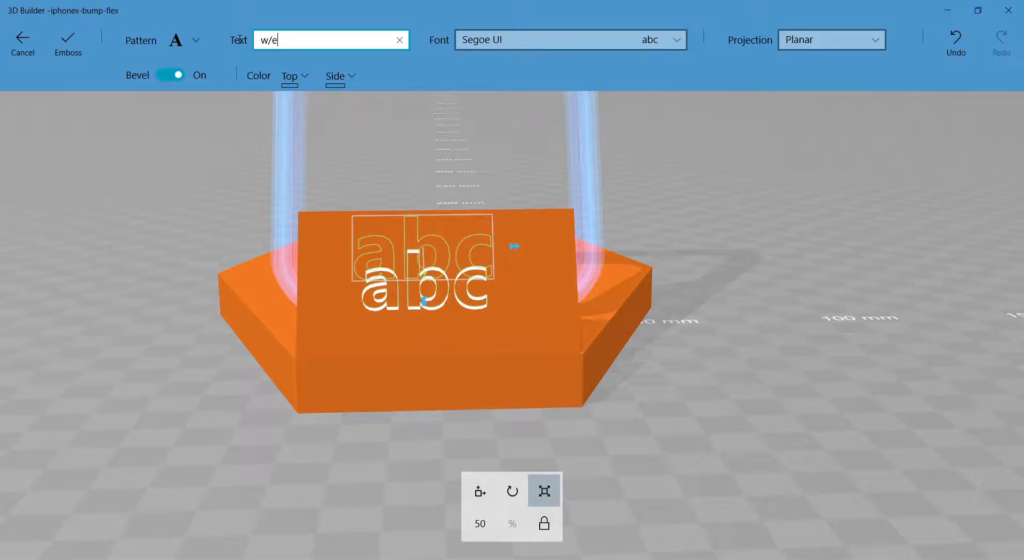
Step: Undo the w/e lettering and reopen the emboss settings for the orange wedge
{"action": "left_click", "coordinate": [67, 44]}
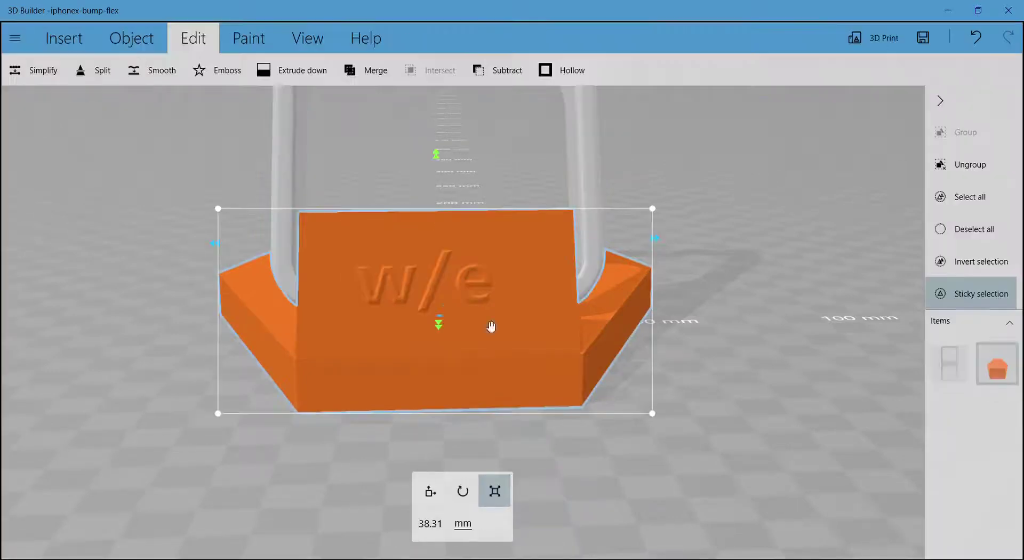
{"action": "left_click", "coordinate": [565, 280]}
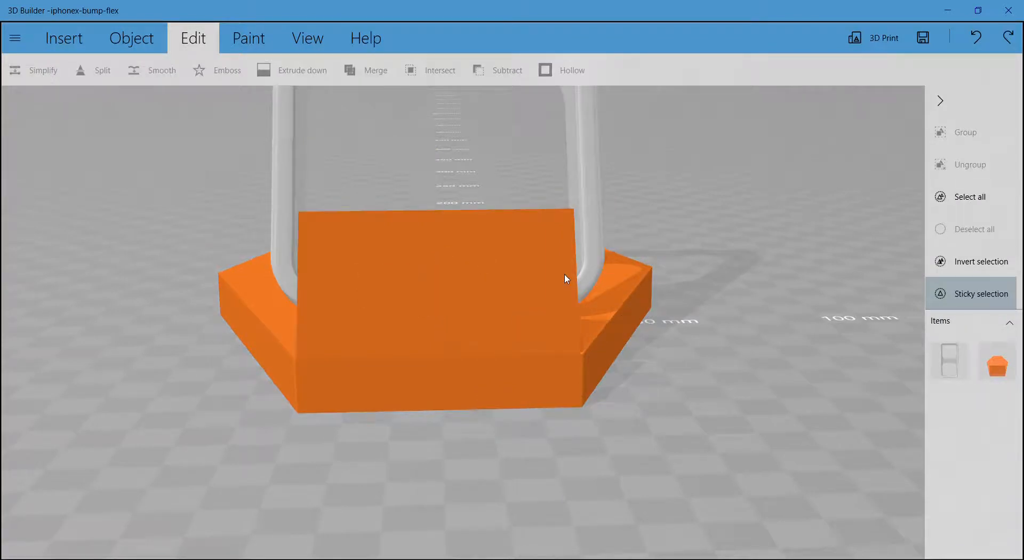
{"action": "mouse_move", "coordinate": [511, 297]}
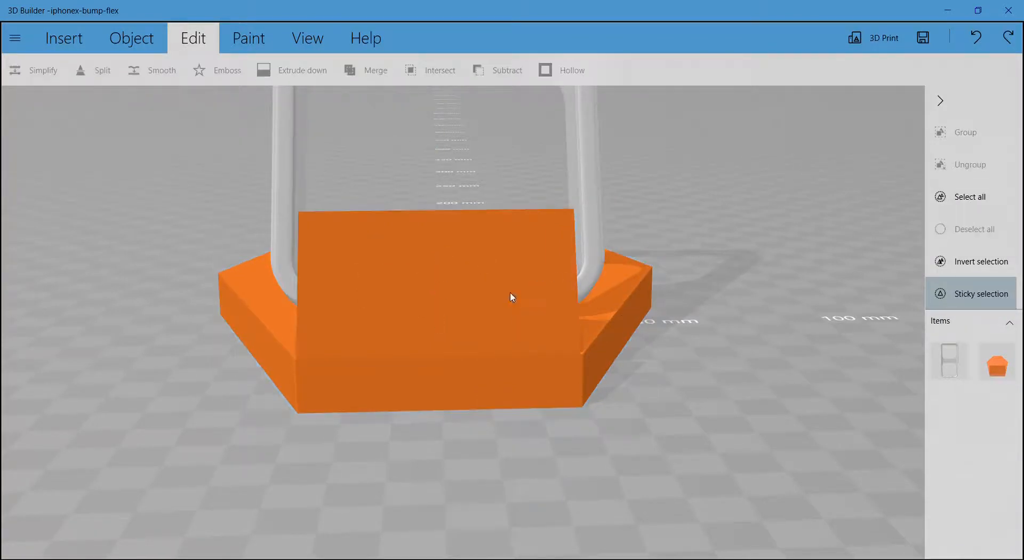
{"action": "left_click", "coordinate": [511, 297]}
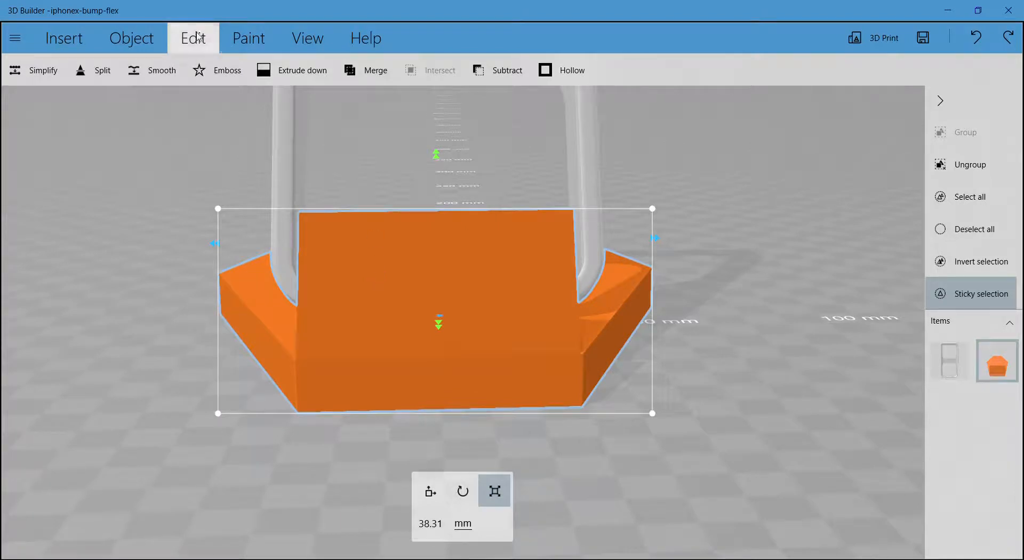
{"action": "left_click", "coordinate": [227, 69]}
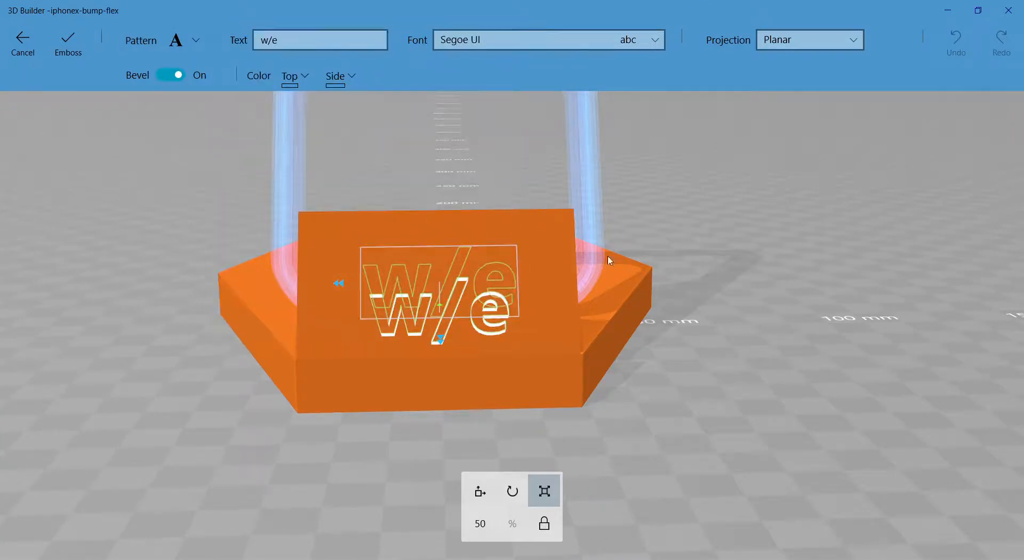
{"action": "mouse_move", "coordinate": [307, 109]}
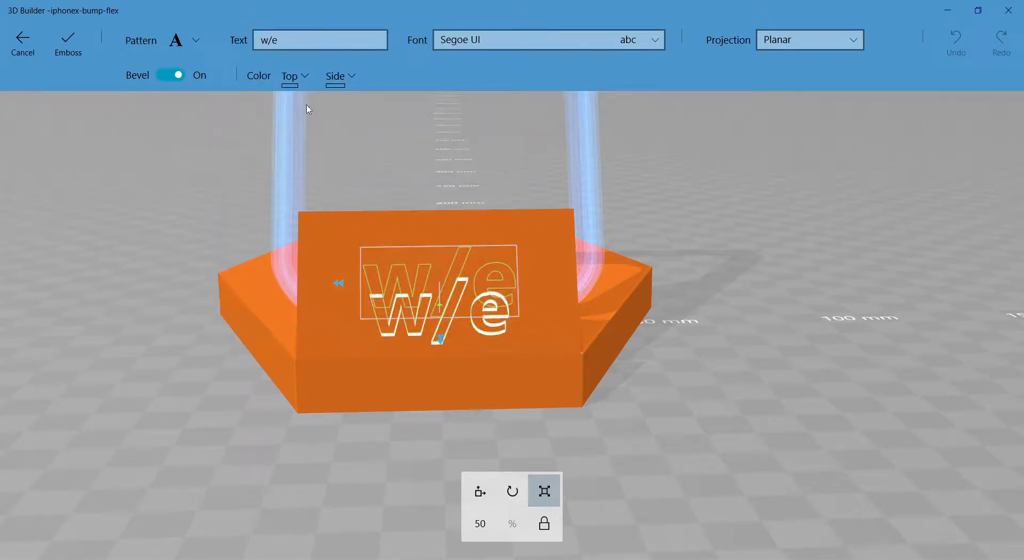
Step: Emboss a scaled-down smiley face pattern onto the front face of the orange wedge
{"action": "left_click", "coordinate": [174, 40]}
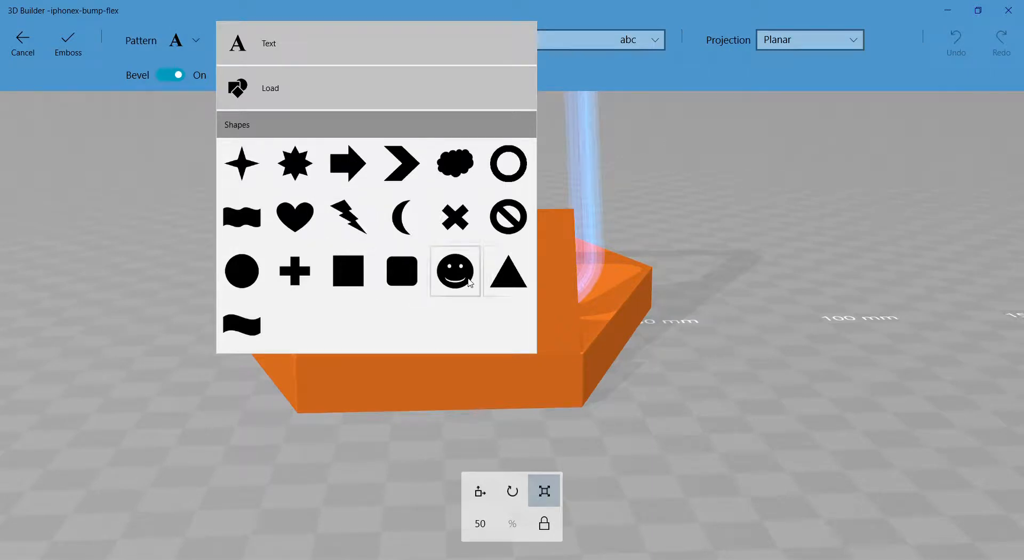
{"action": "left_click", "coordinate": [454, 270]}
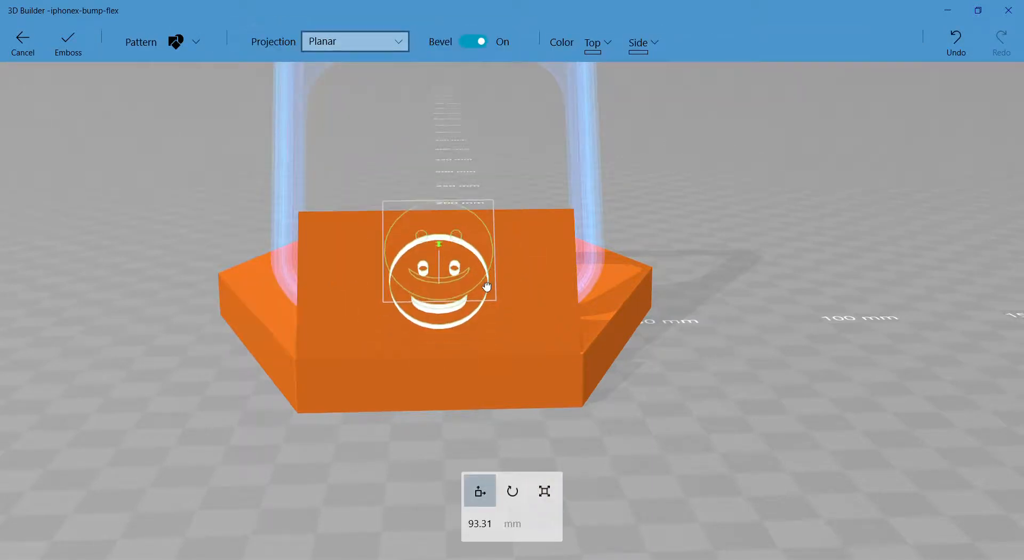
{"action": "left_click", "coordinate": [543, 490]}
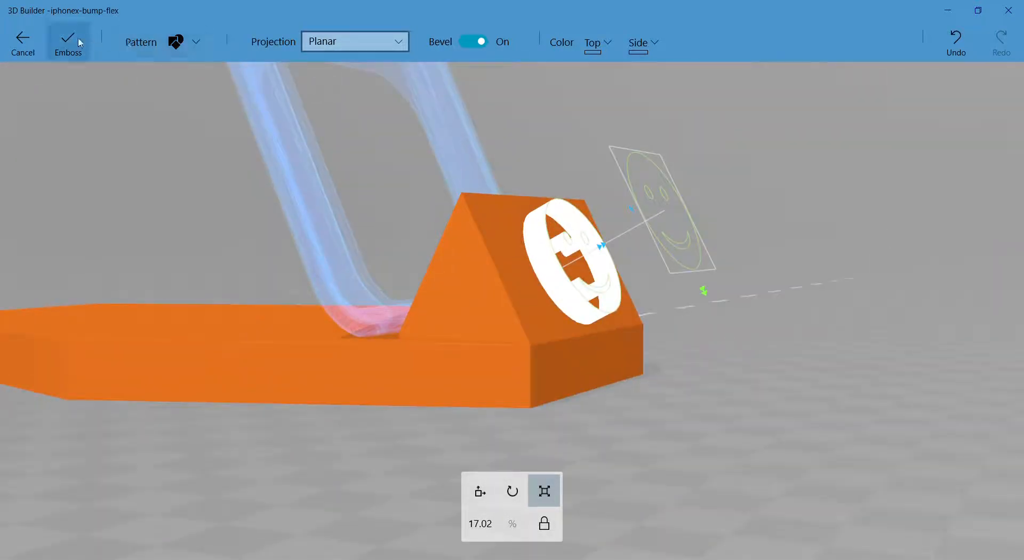
{"action": "left_click", "coordinate": [67, 42]}
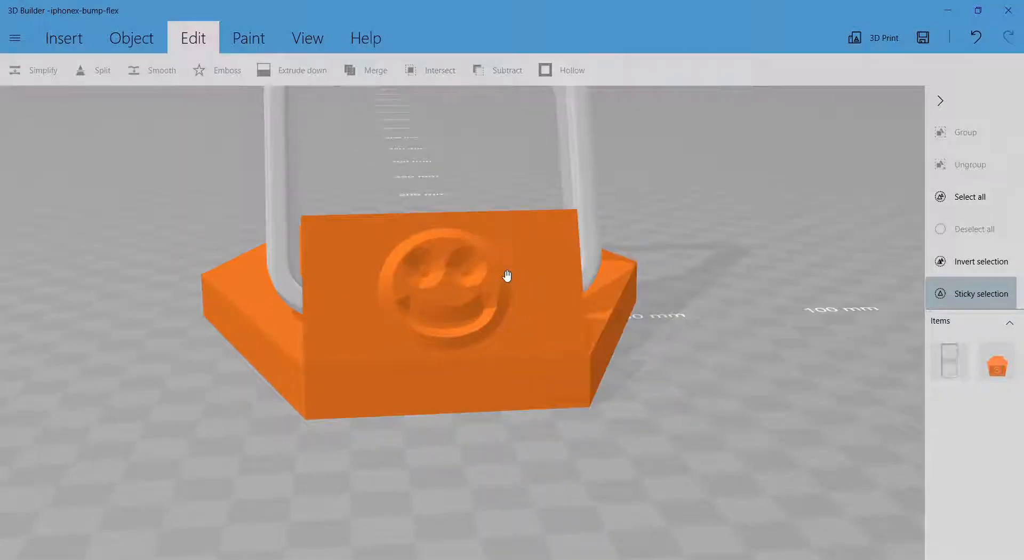
Step: Orbit the view to see the stand from the side
{"action": "left_click_drag", "start_coordinate": [507, 274], "coordinate": [418, 289]}
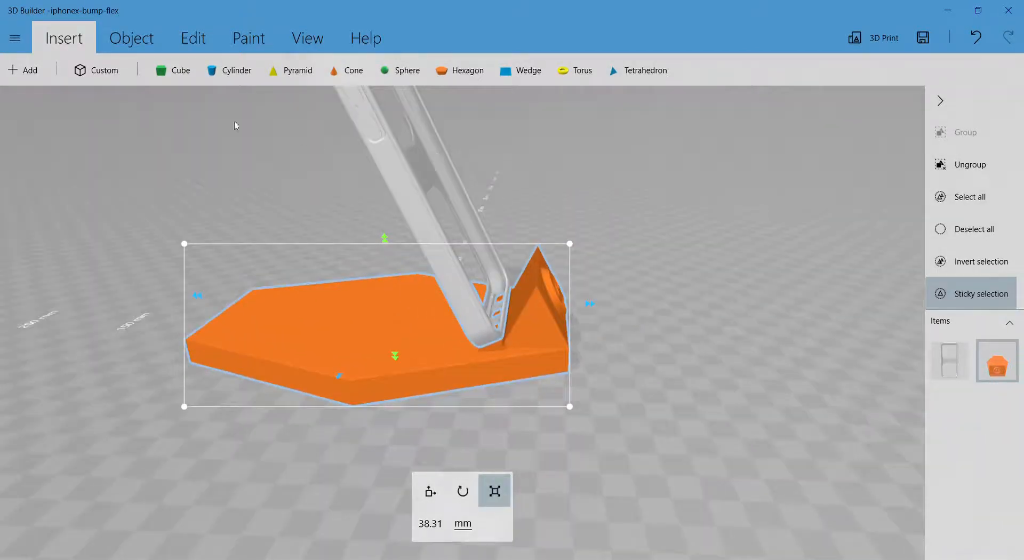
{"action": "mouse_move", "coordinate": [173, 69]}
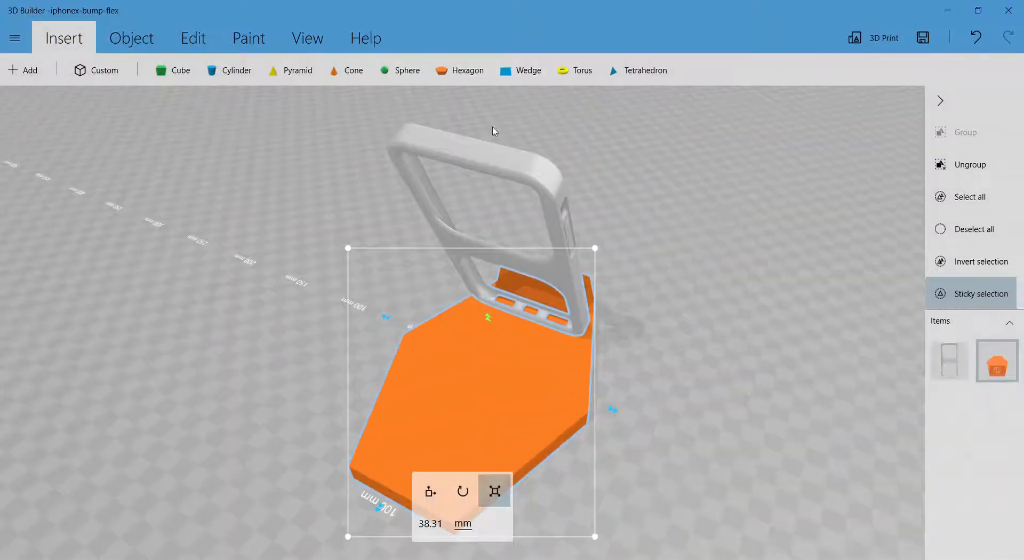
{"action": "mouse_move", "coordinate": [489, 352]}
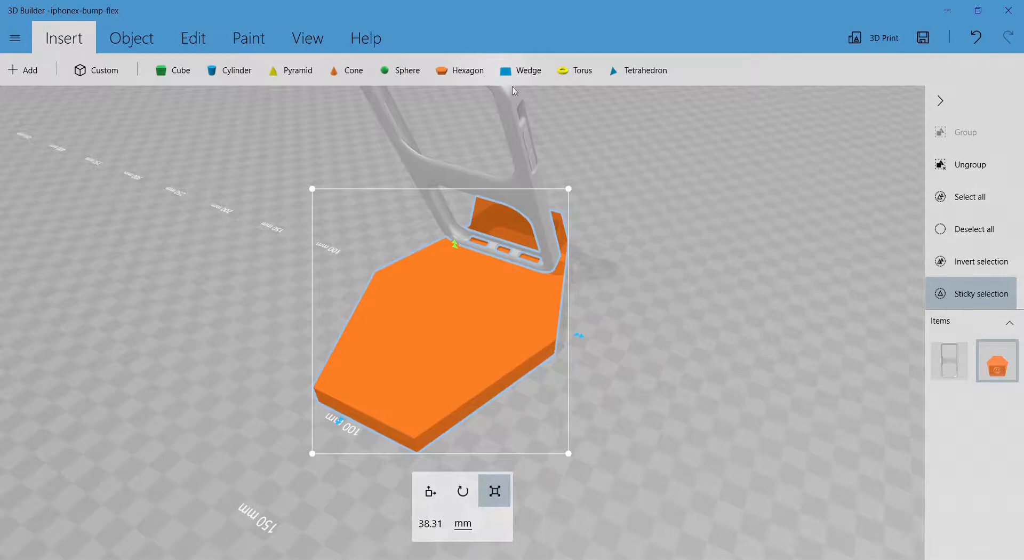
{"action": "mouse_move", "coordinate": [460, 70]}
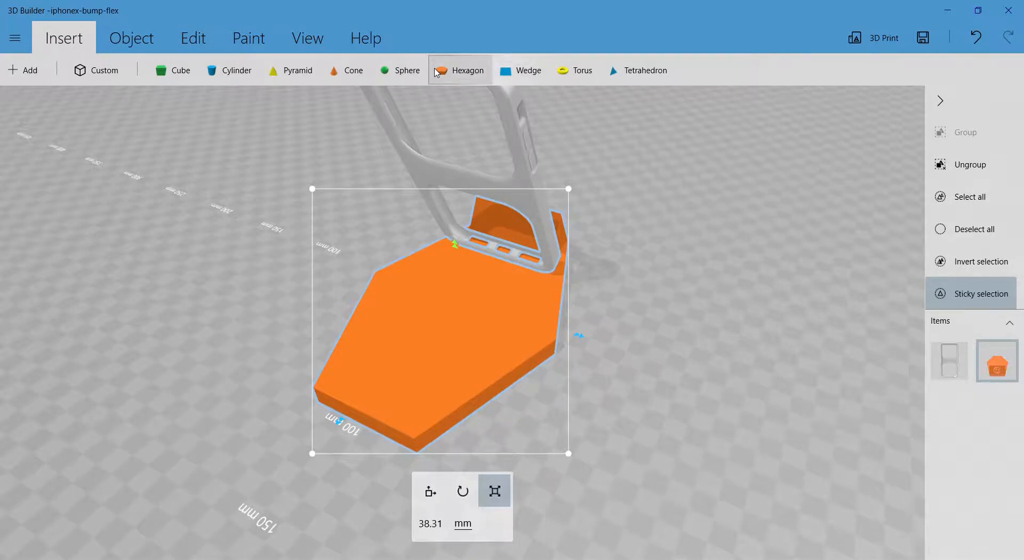
{"action": "mouse_move", "coordinate": [574, 70]}
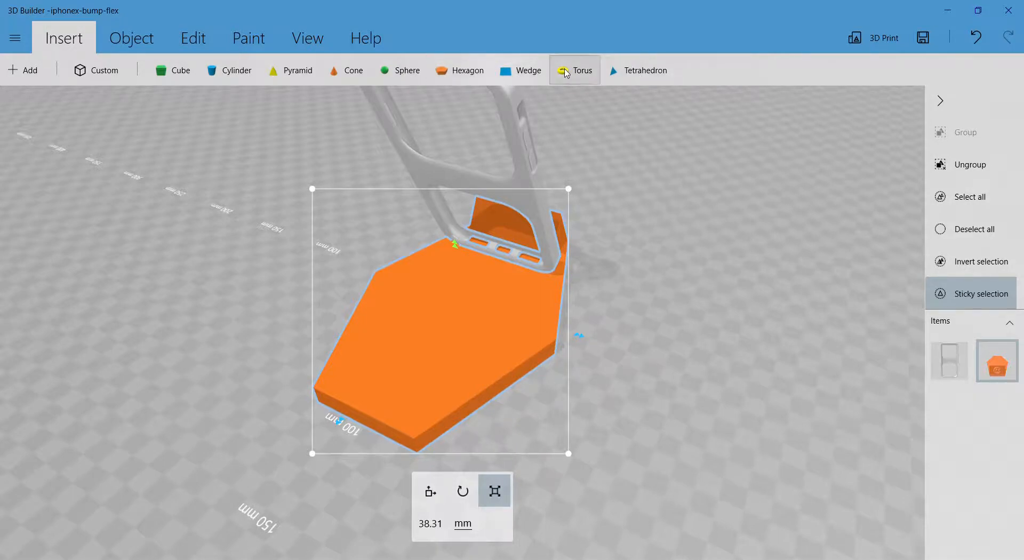
{"action": "mouse_move", "coordinate": [290, 70]}
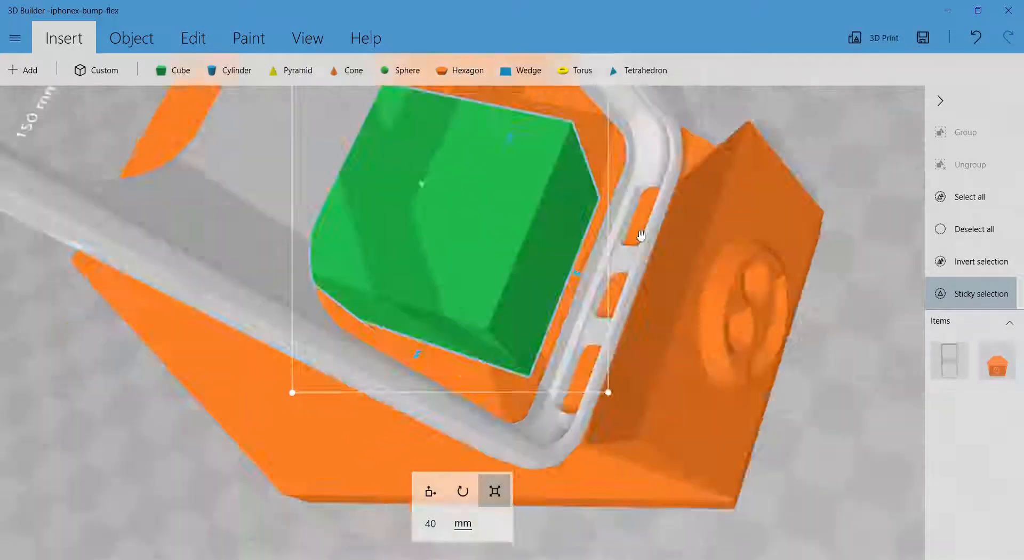
Step: Place a green box on the orange base behind the phone case and resize it
{"action": "left_click", "coordinate": [430, 491]}
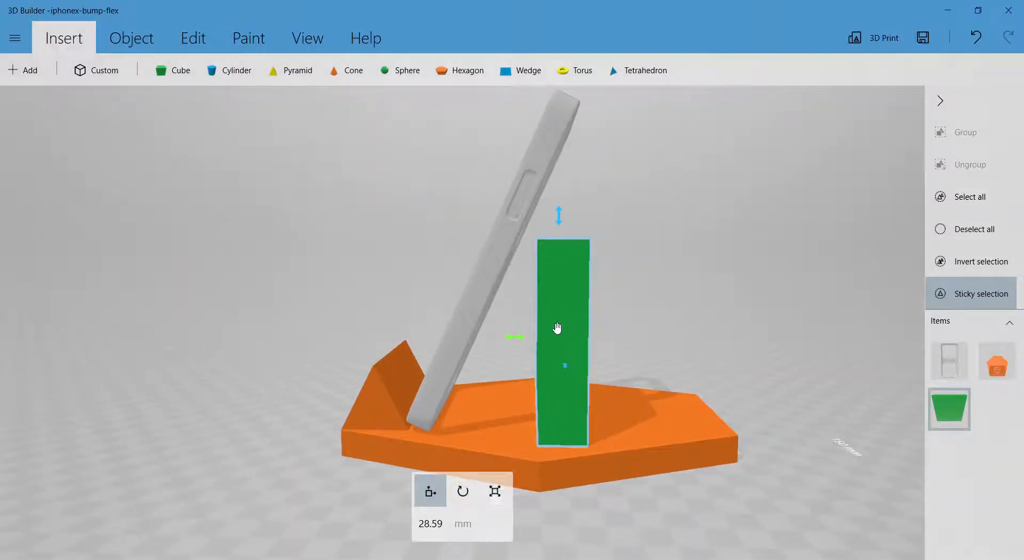
{"action": "mouse_move", "coordinate": [599, 342]}
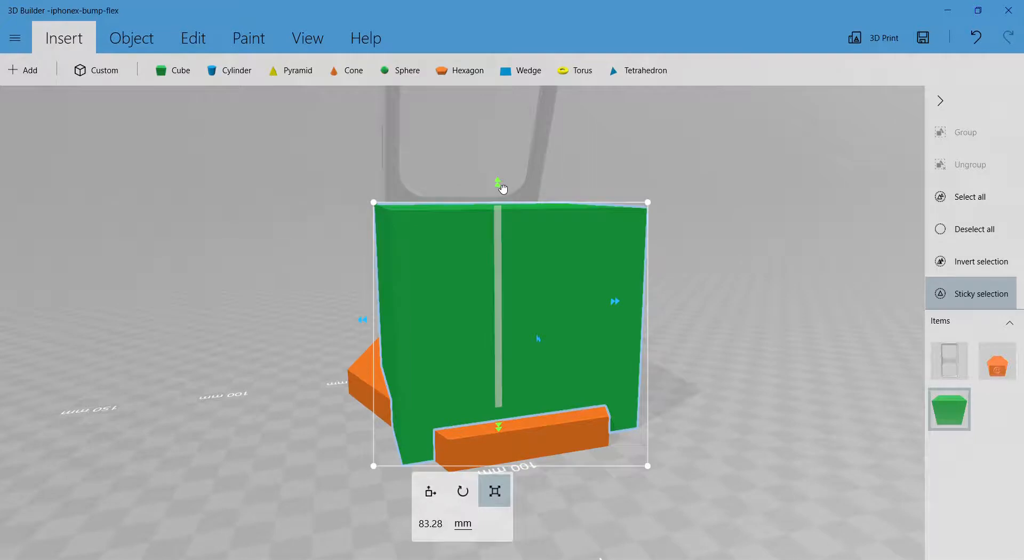
{"action": "left_click_drag", "start_coordinate": [498, 181], "coordinate": [498, 154]}
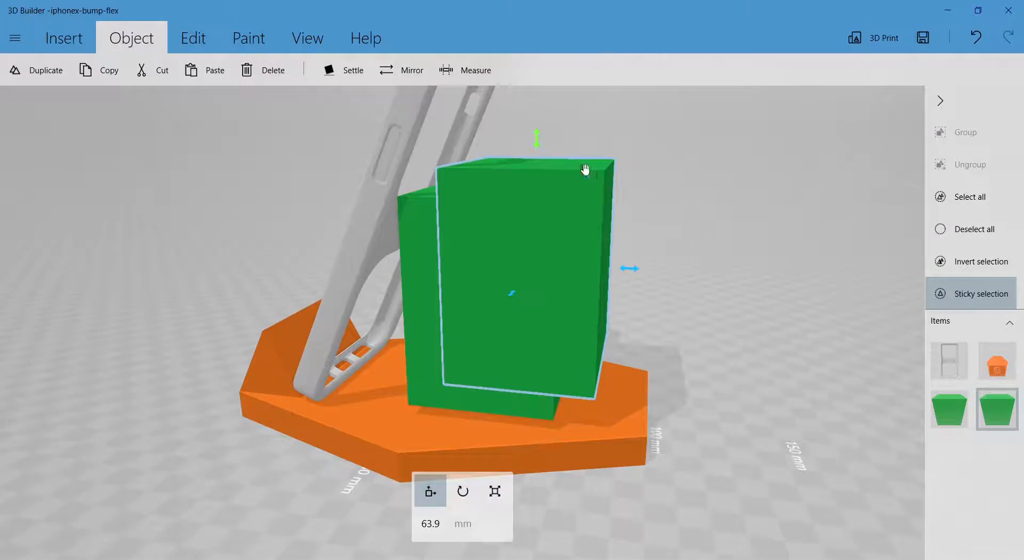
Step: Scale the duplicated green box taller and narrower, overlapping the first box
{"action": "left_click", "coordinate": [494, 490]}
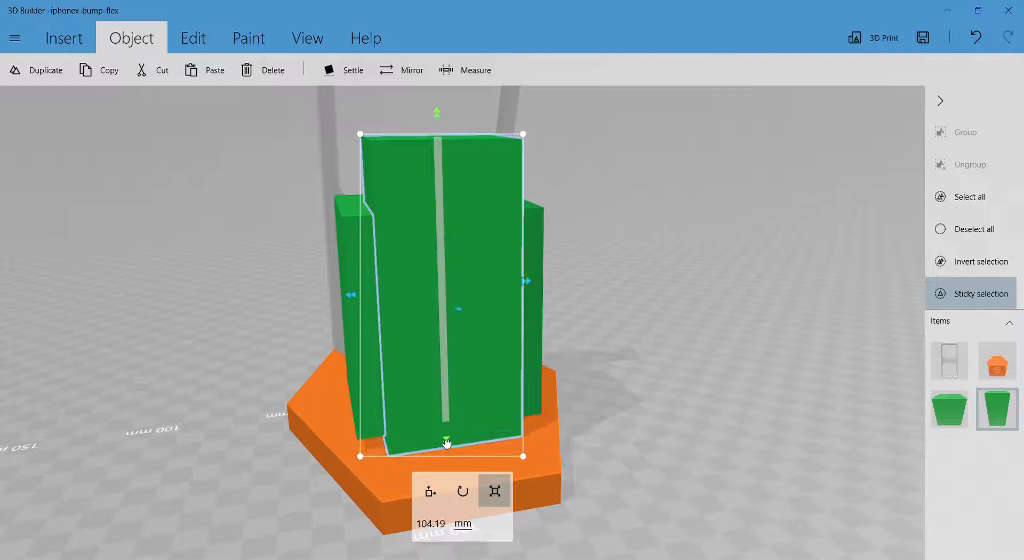
{"action": "left_click", "coordinate": [192, 38]}
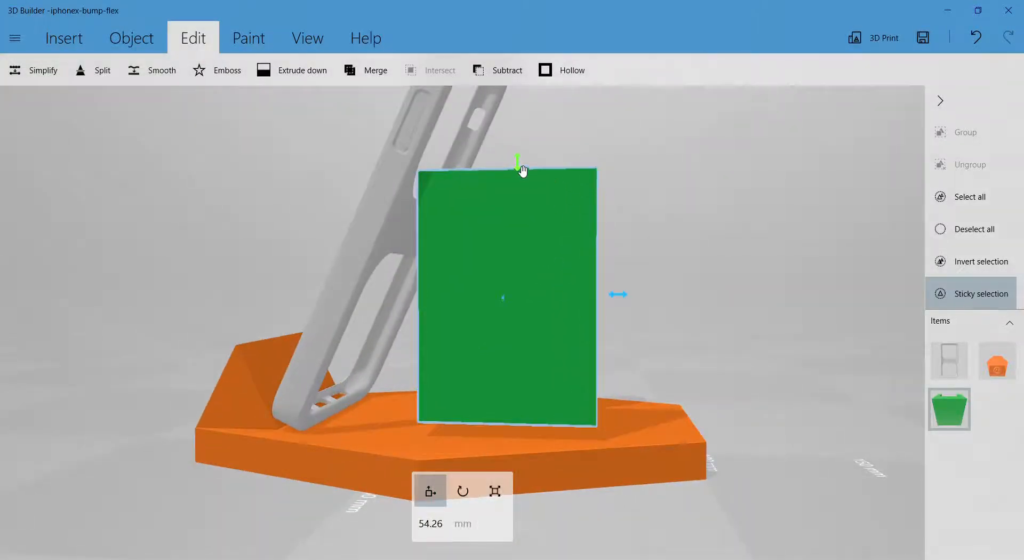
Step: Subtract the smaller inner cube from the green block, leaving it hollow and open-topped
{"action": "left_click_drag", "start_coordinate": [517, 159], "coordinate": [517, 188]}
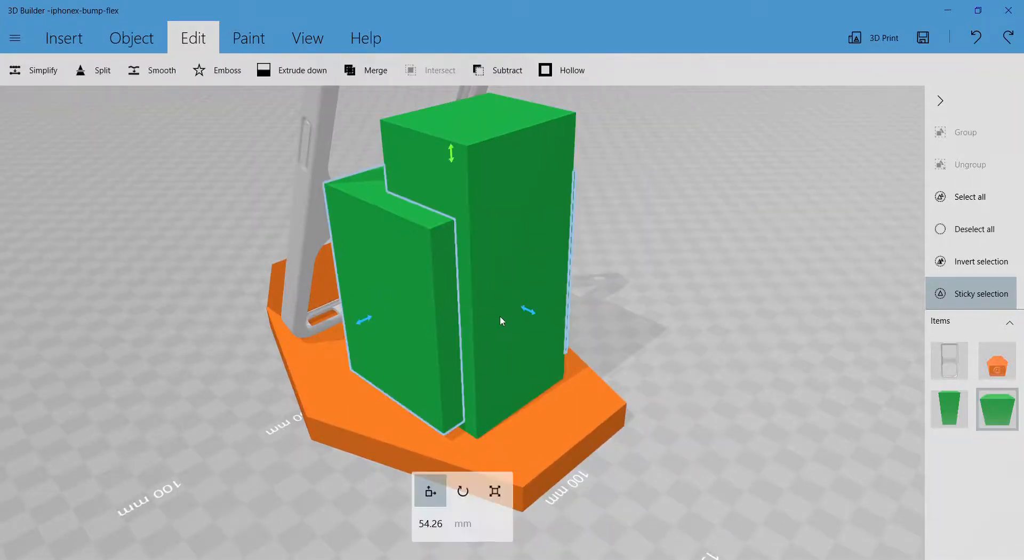
{"action": "left_click", "coordinate": [494, 491]}
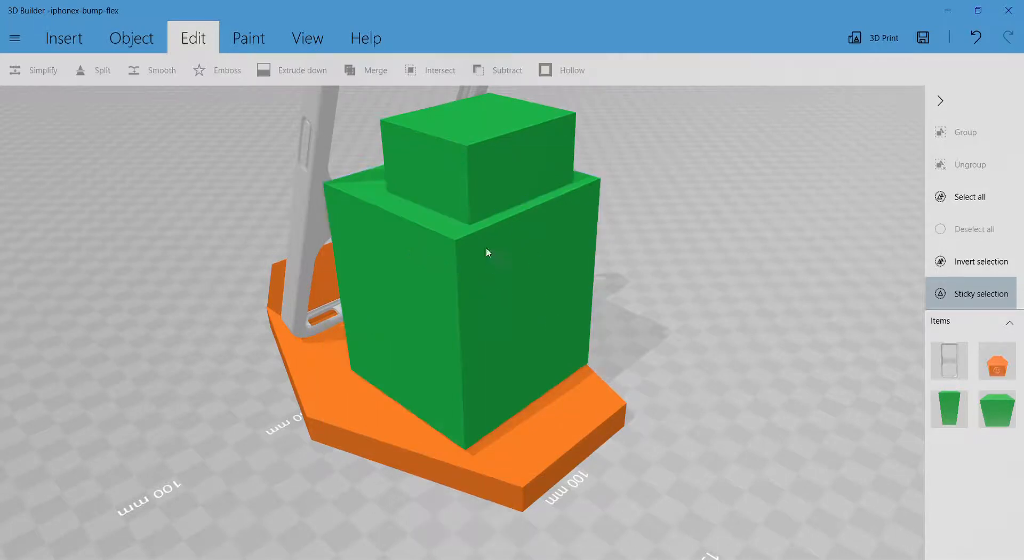
{"action": "left_click", "coordinate": [480, 150]}
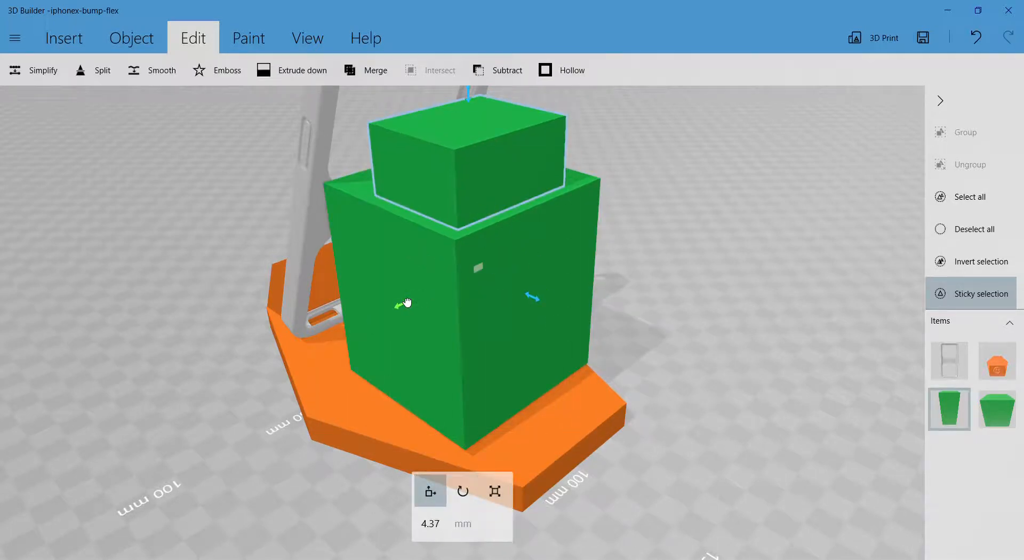
{"action": "left_click", "coordinate": [494, 490]}
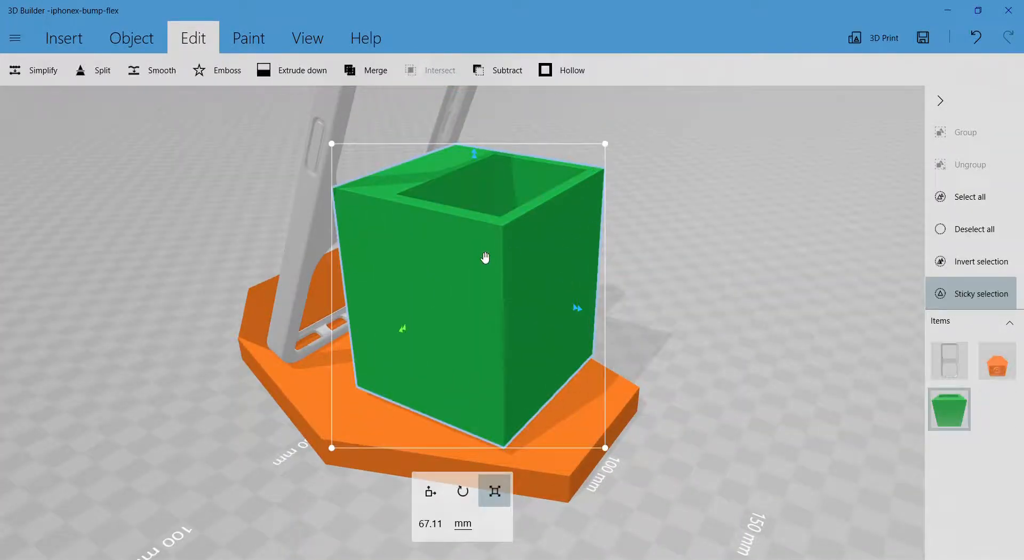
{"action": "left_click_drag", "start_coordinate": [485, 257], "coordinate": [516, 248]}
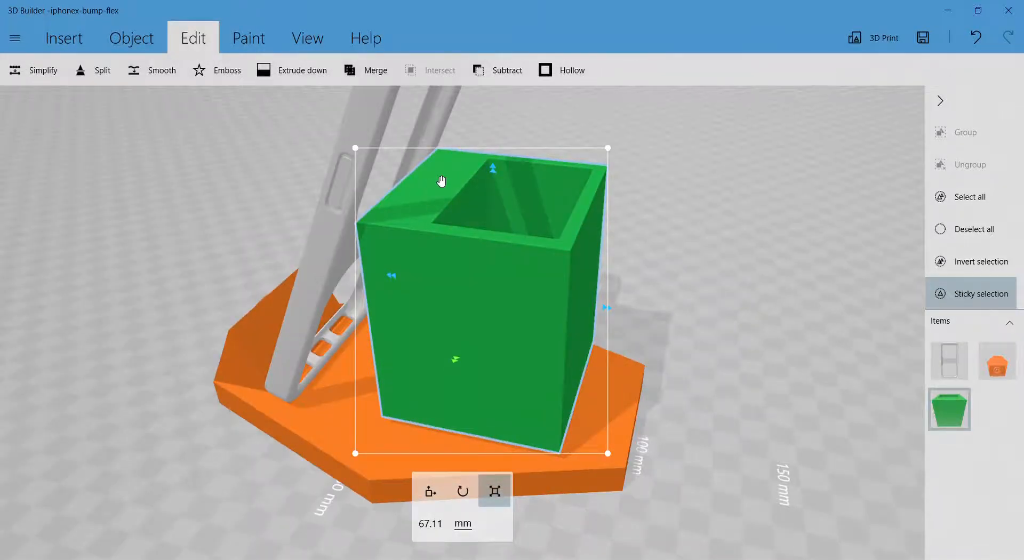
{"action": "mouse_move", "coordinate": [430, 214]}
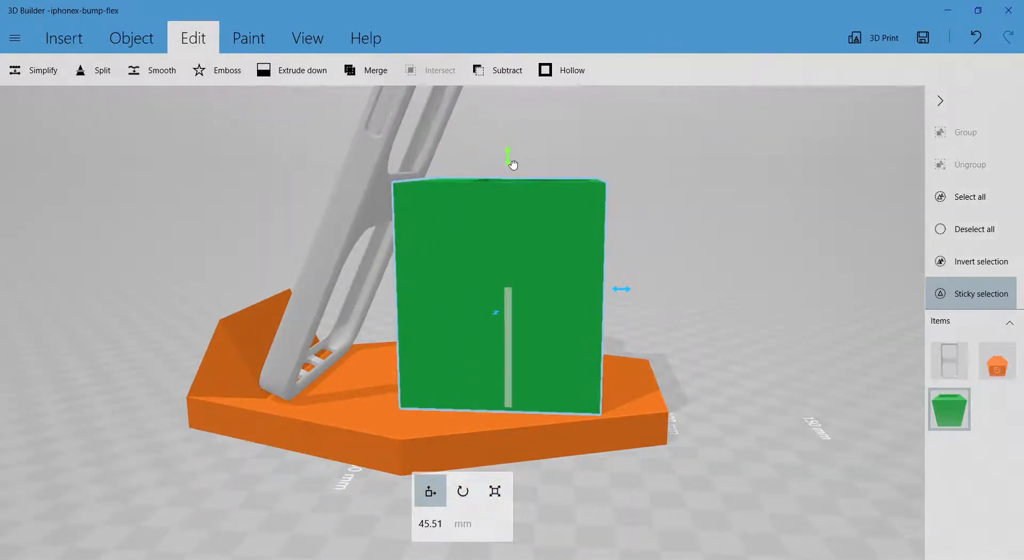
{"action": "left_click_drag", "start_coordinate": [509, 163], "coordinate": [480, 258]}
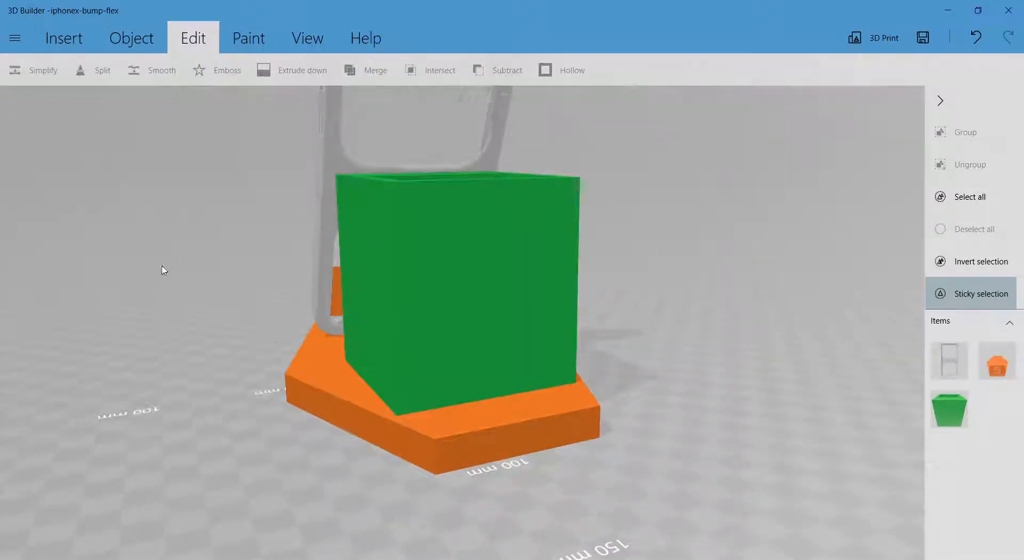
{"action": "left_click", "coordinate": [447, 293]}
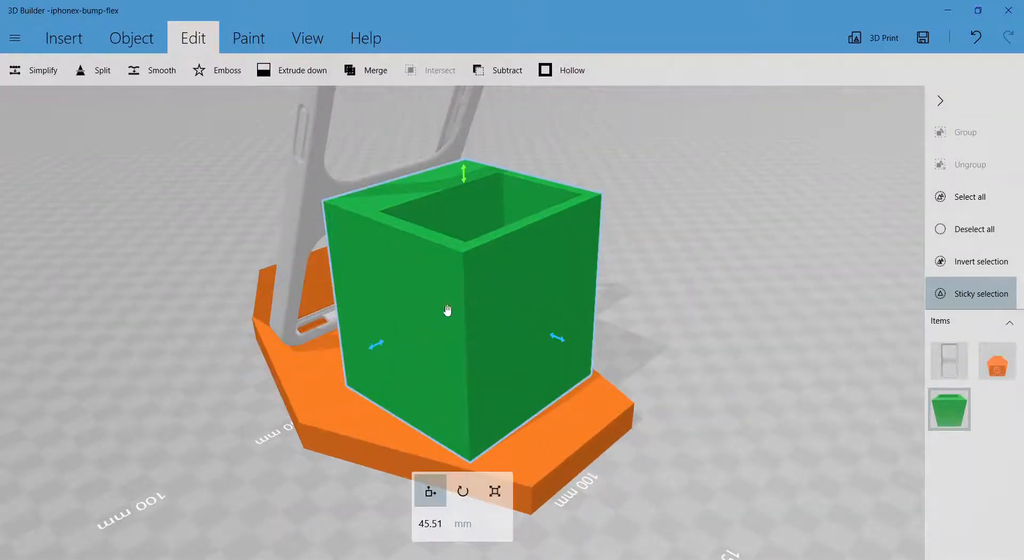
{"action": "mouse_move", "coordinate": [536, 271]}
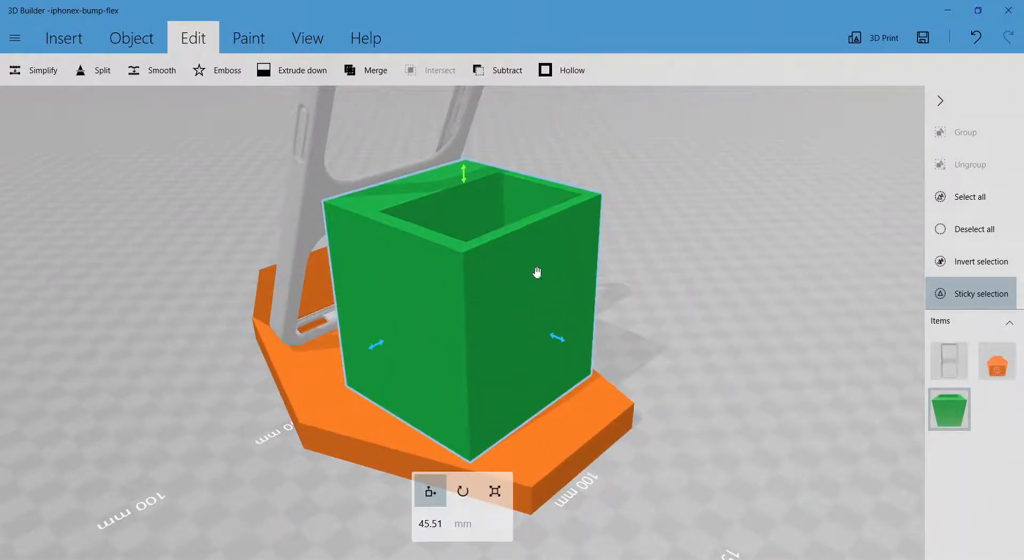